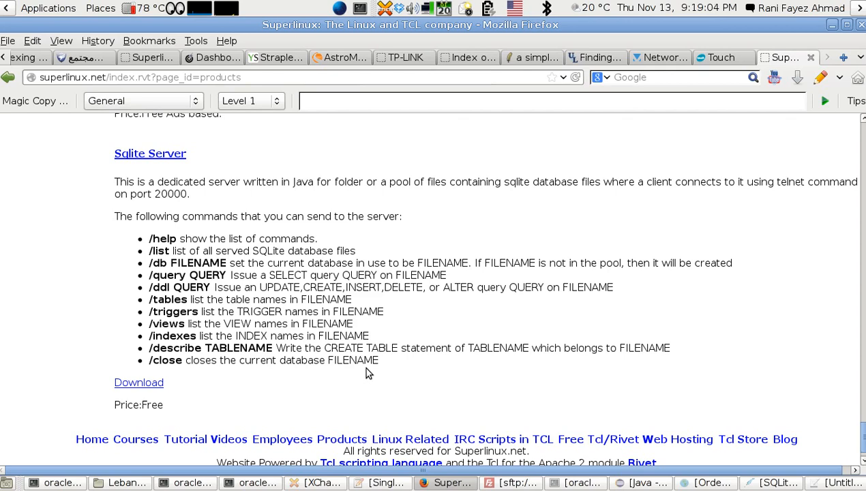
{"action": "mouse_move", "coordinate": [207, 290]}
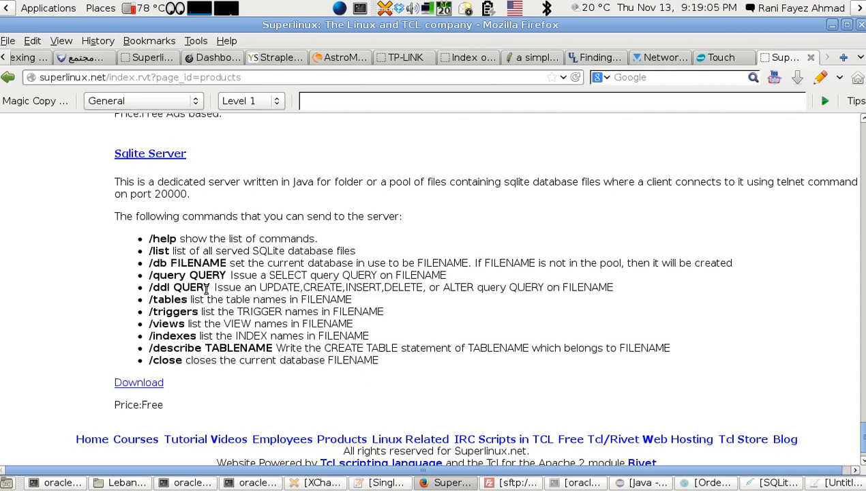
{"action": "mouse_move", "coordinate": [115, 172]}
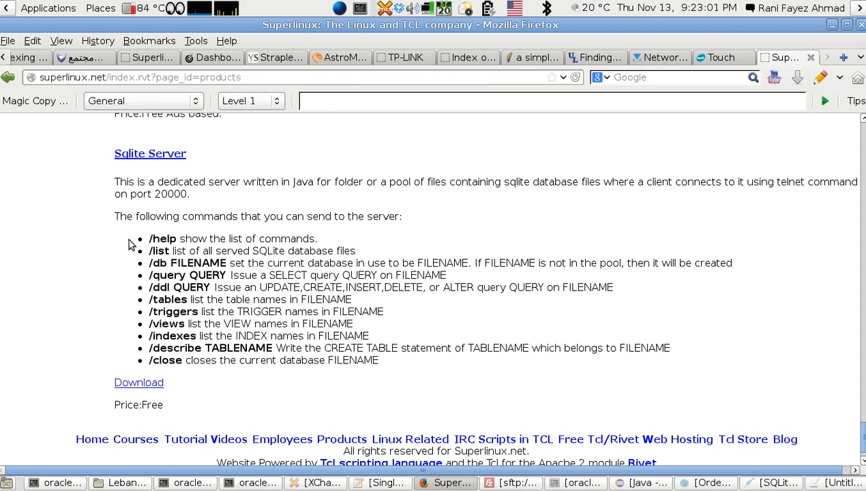
{"action": "mouse_move", "coordinate": [196, 334]}
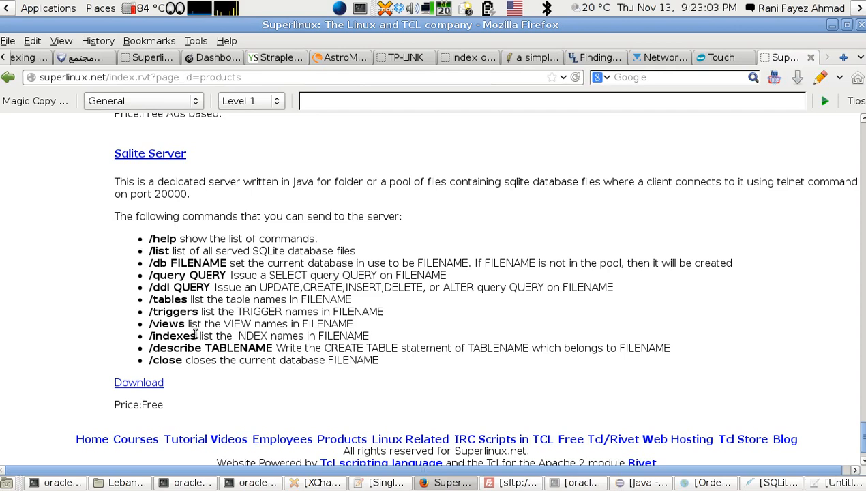
Highlight the /query and another command description in the help list, then return to the terminal
{"action": "double_click", "coordinate": [239, 347]}
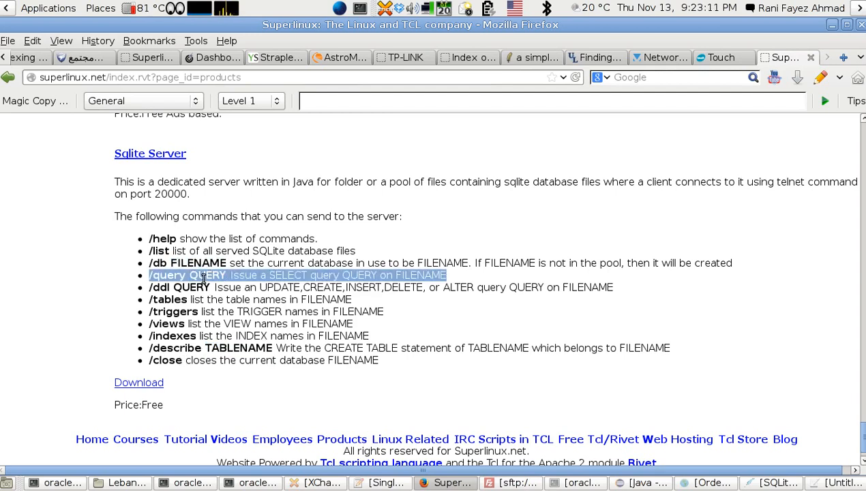
{"action": "double_click", "coordinate": [207, 276]}
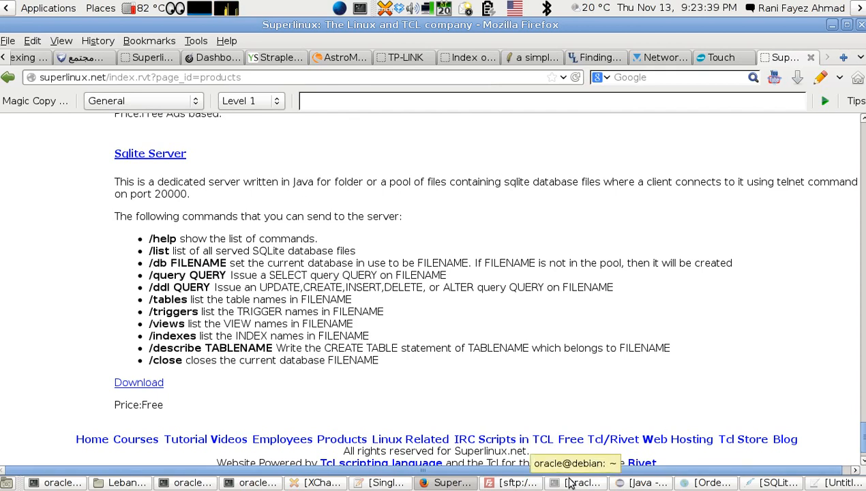
{"action": "left_click", "coordinate": [575, 482]}
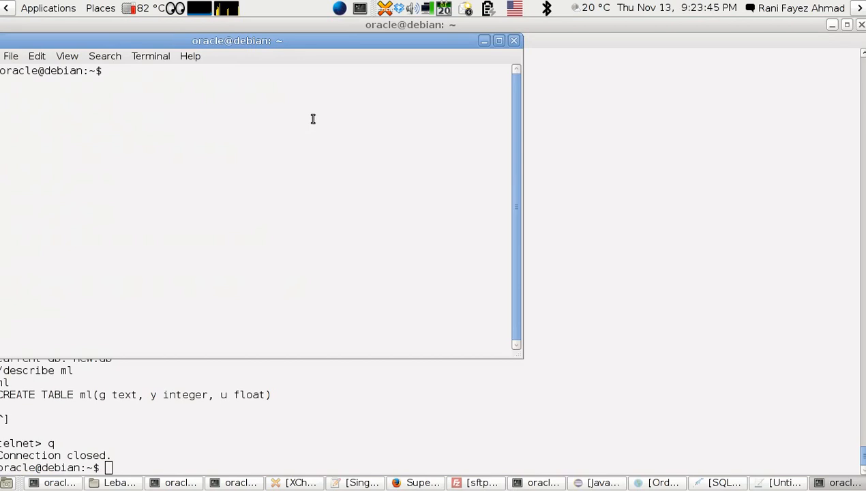
{"action": "type", "text": "ssh oracle@superlinux.net"}
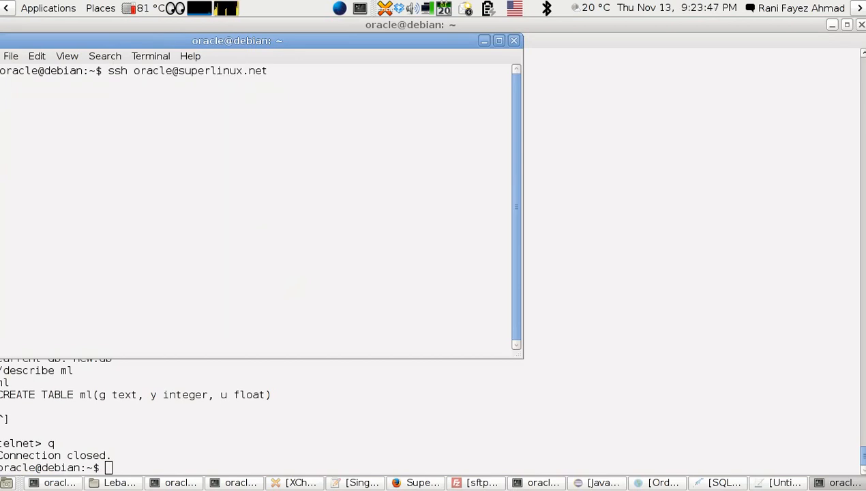
{"action": "key", "text": "Return"}
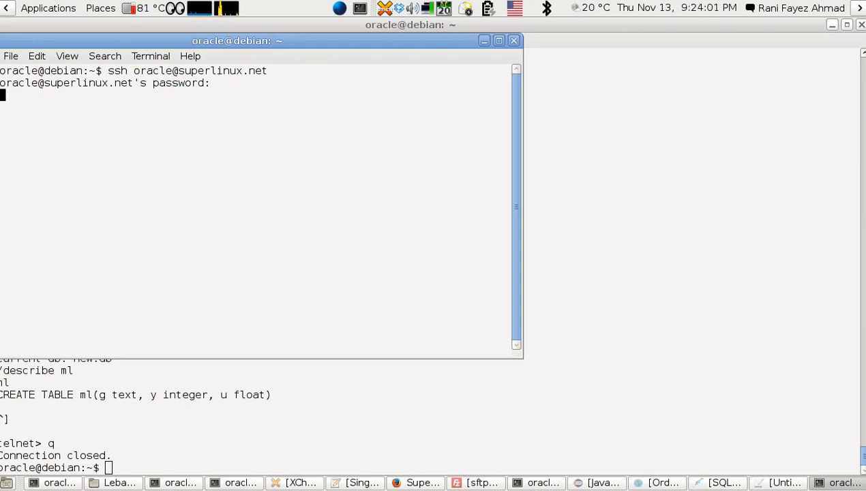
{"action": "key", "text": "Return"}
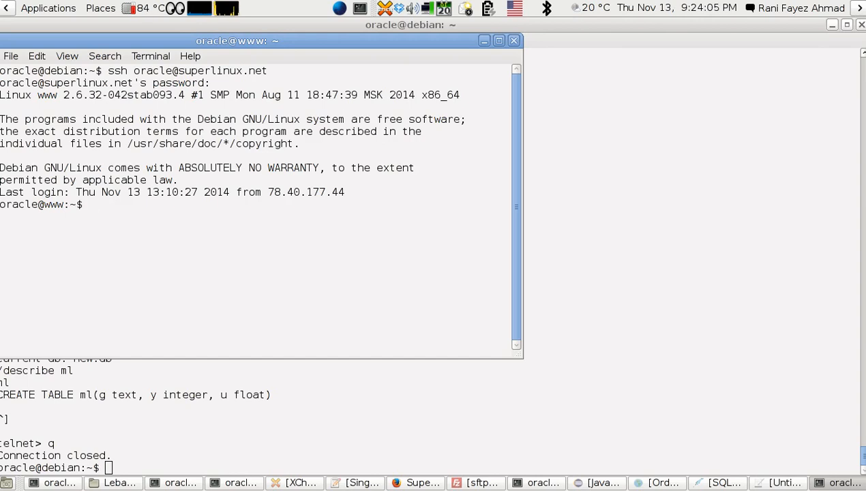
List the home directory with ls and highlight sqlite-server-1.0.tar.gz and other file names
{"action": "type", "text": "ls"}
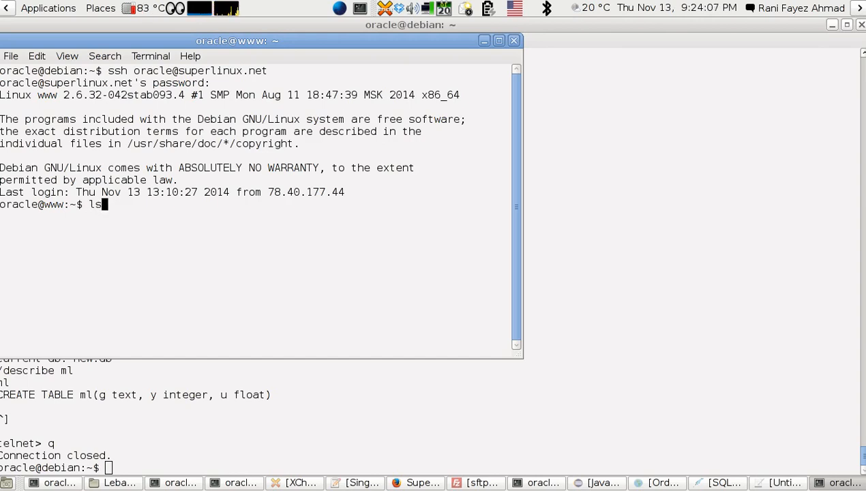
{"action": "key", "text": "Return"}
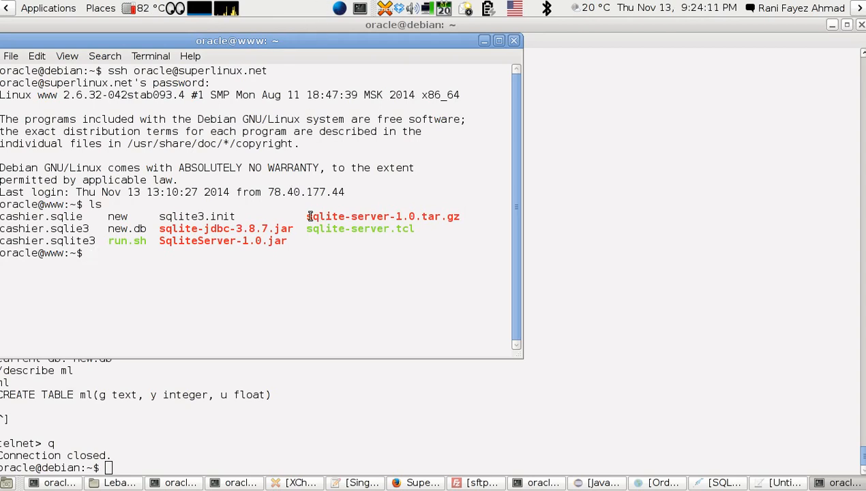
{"action": "double_click", "coordinate": [381, 215]}
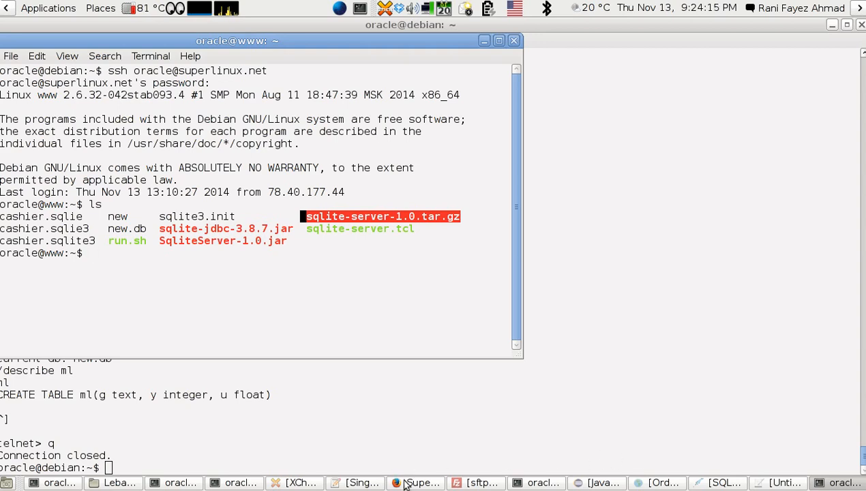
{"action": "left_click", "coordinate": [416, 482]}
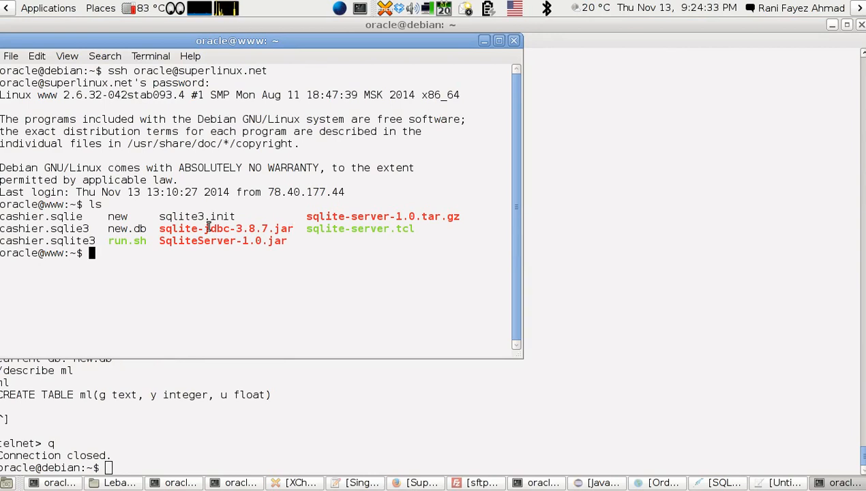
{"action": "double_click", "coordinate": [73, 229]}
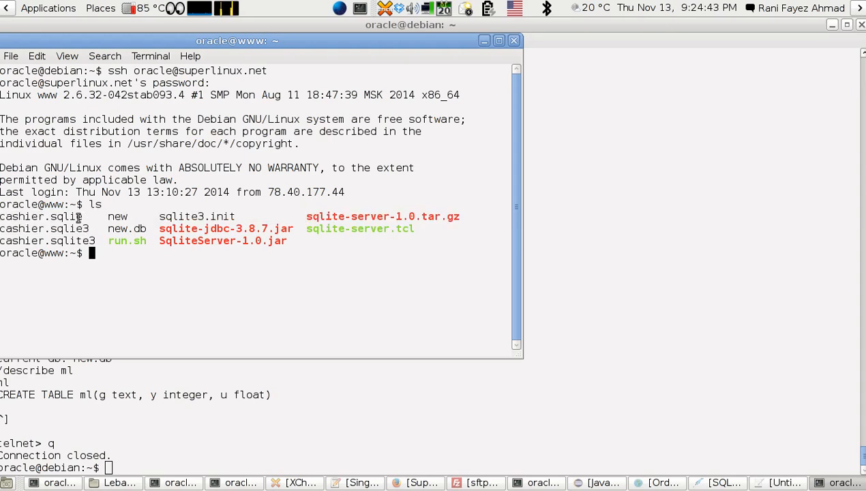
{"action": "double_click", "coordinate": [41, 215]}
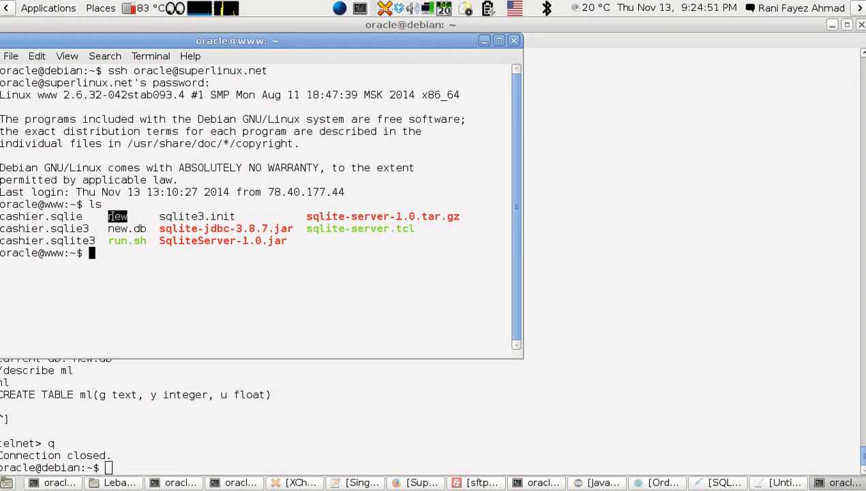
{"action": "mouse_move", "coordinate": [232, 216]}
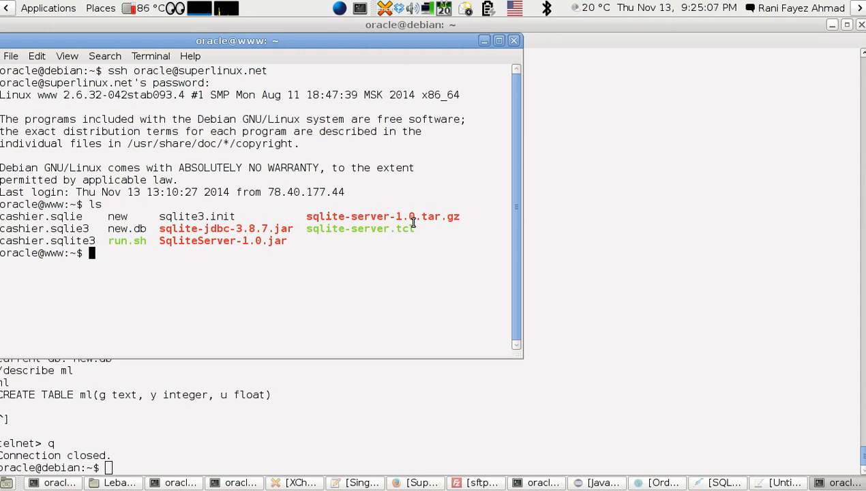
Begin the cat run.sh command, correcting a mistyped start
{"action": "type", "text": "cartt"}
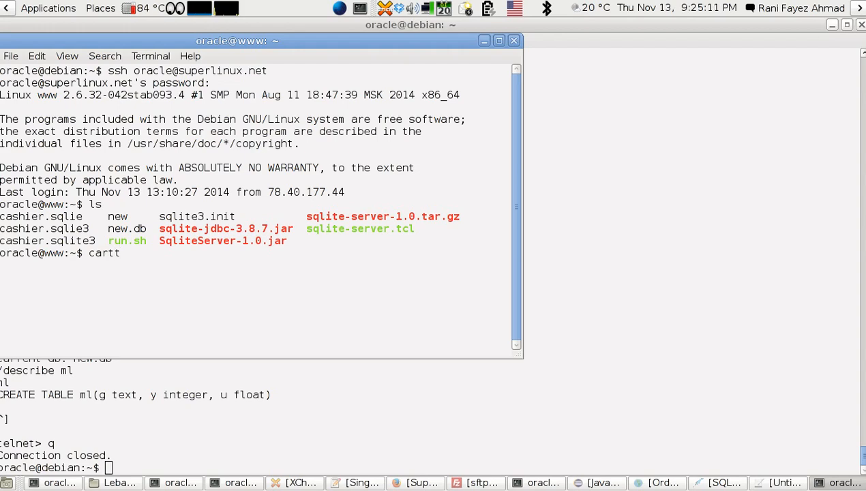
{"action": "key", "text": "BackSpace"}
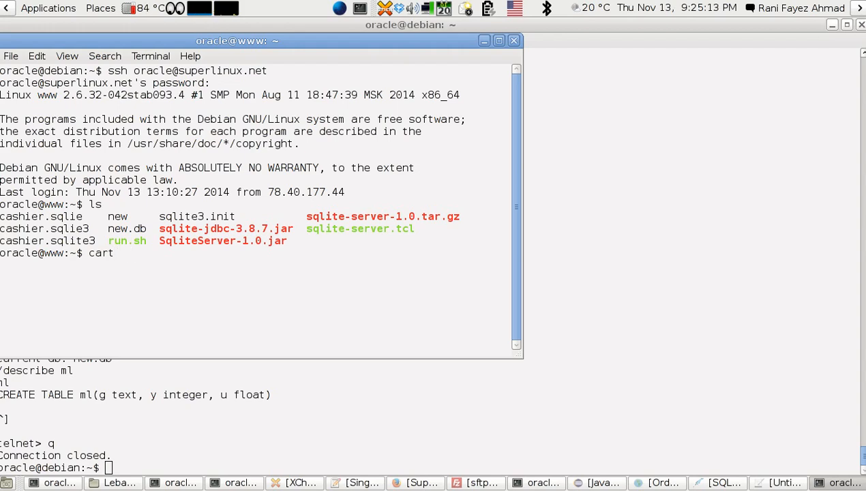
{"action": "key", "text": "BackSpace"}
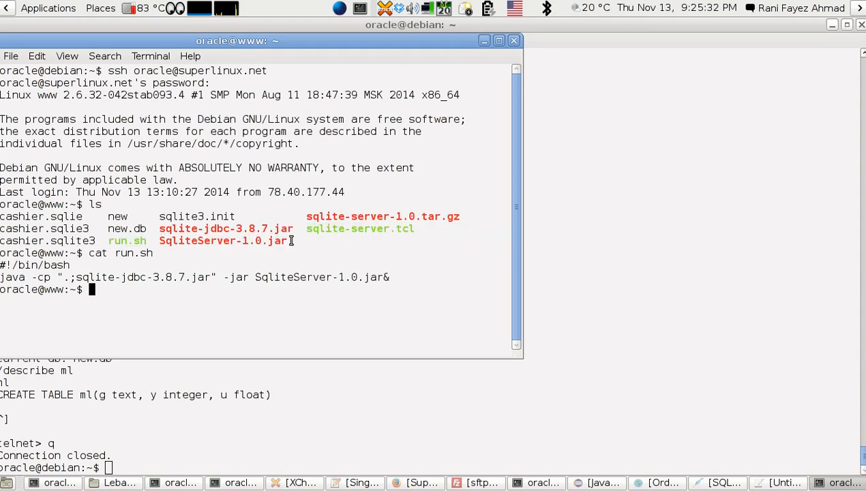
Run ./run.sh to start SqliteServer in the background
{"action": "type", "text": "./run.sh"}
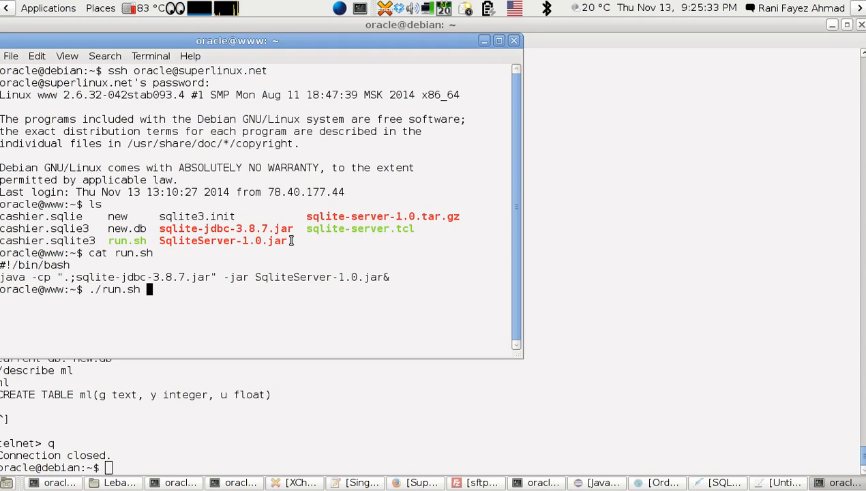
{"action": "key", "text": "Return"}
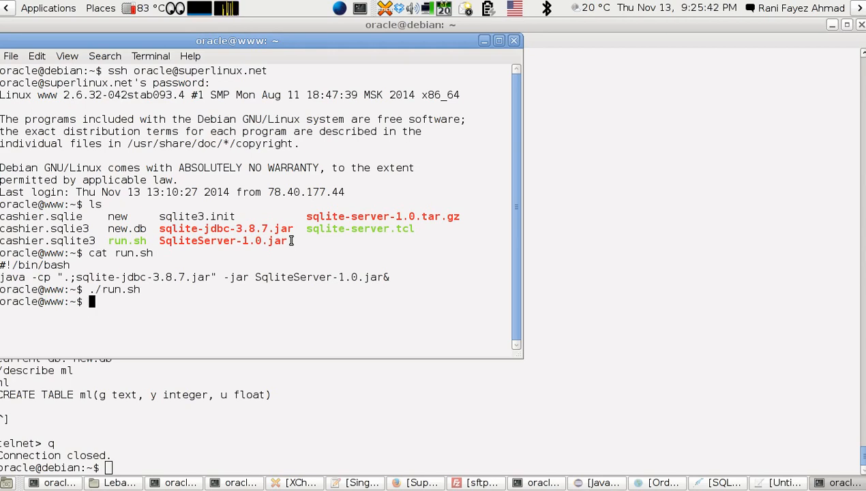
Run netstat -lp | grep java and select the Java server's PID 11794 on port 20000
{"action": "type", "text": "netstat -lp |"}
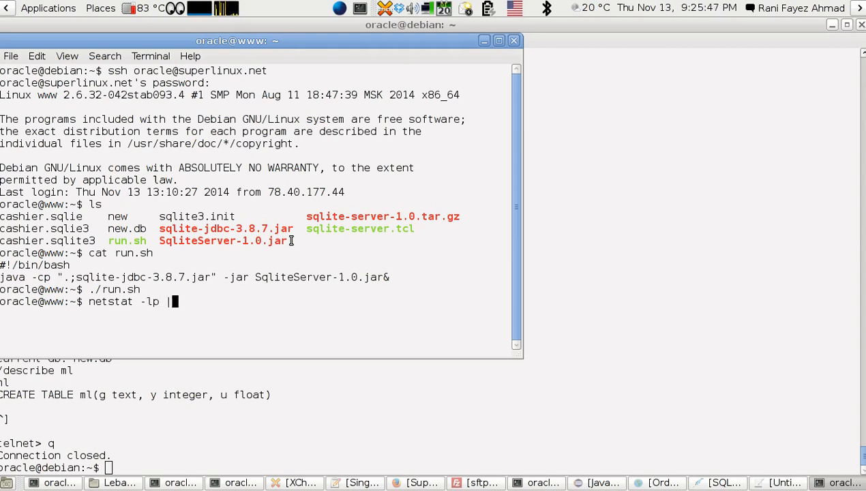
{"action": "type", "text": "g"}
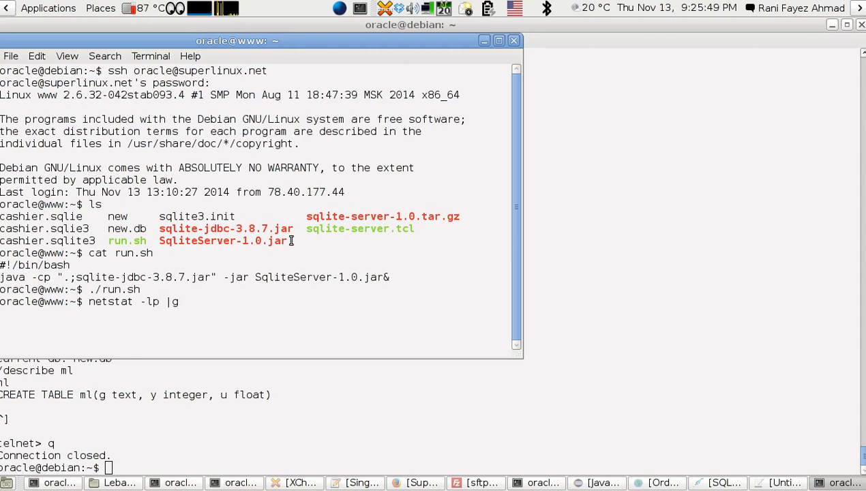
{"action": "type", "text": "rep ja"}
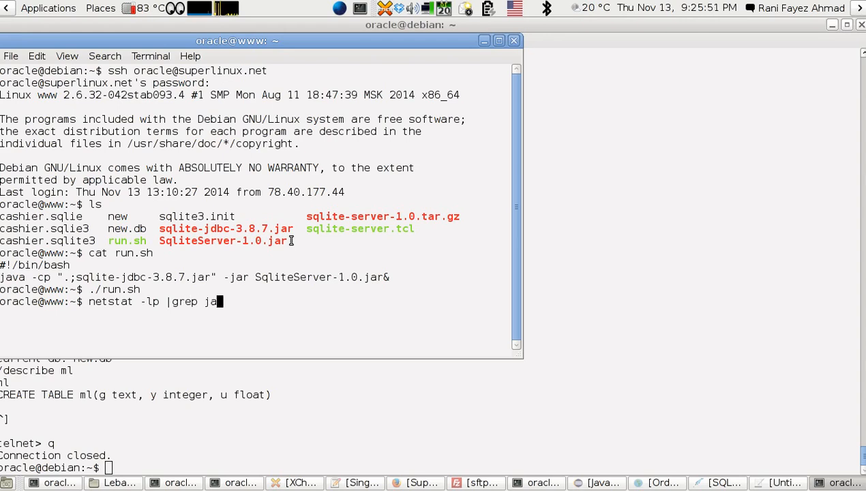
{"action": "key", "text": "Return"}
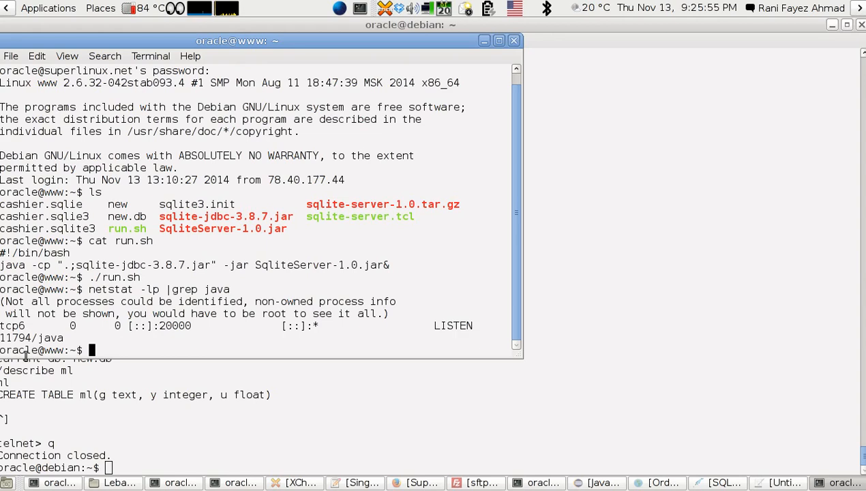
{"action": "double_click", "coordinate": [15, 338]}
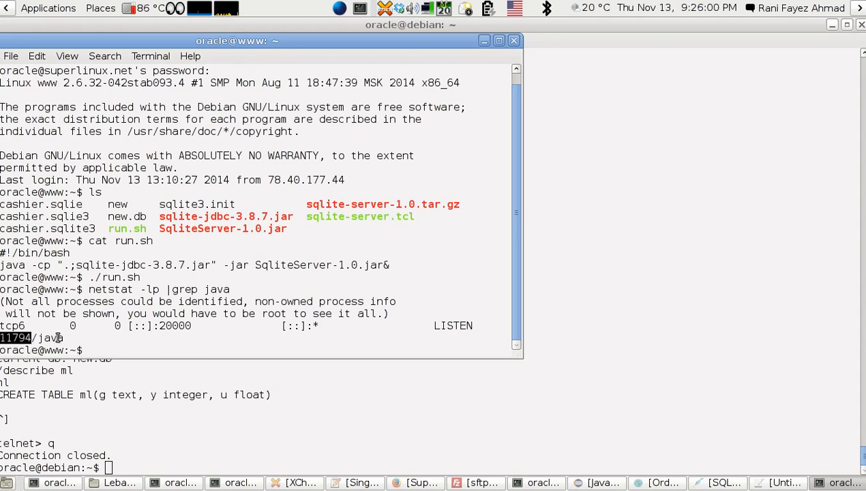
Kill the java process with killall, recheck netstat for java listeners, and restart the server
{"action": "type", "text": "ku"}
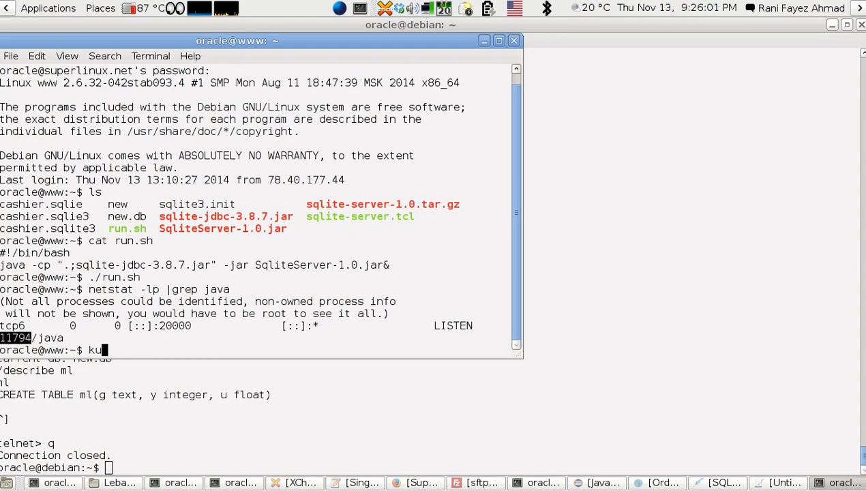
{"action": "type", "text": "ill"}
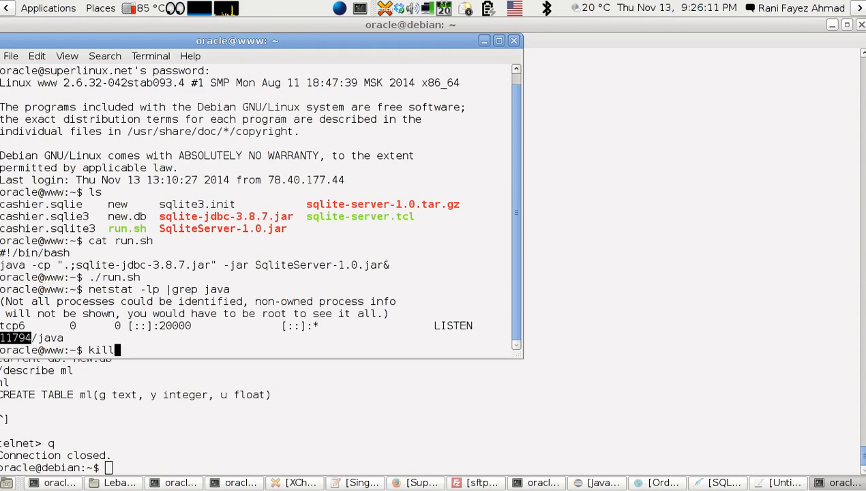
{"action": "type", "text": "all"}
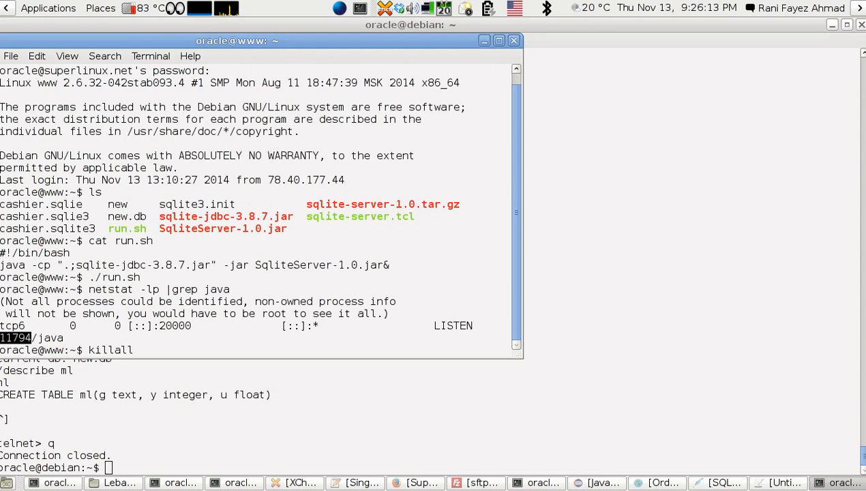
{"action": "type", "text": "java"}
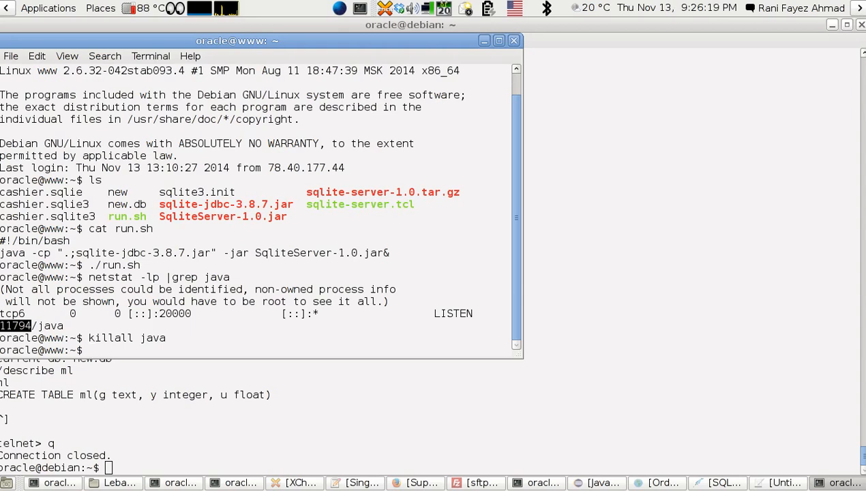
{"action": "type", "text": "netstat -lp |grep java"}
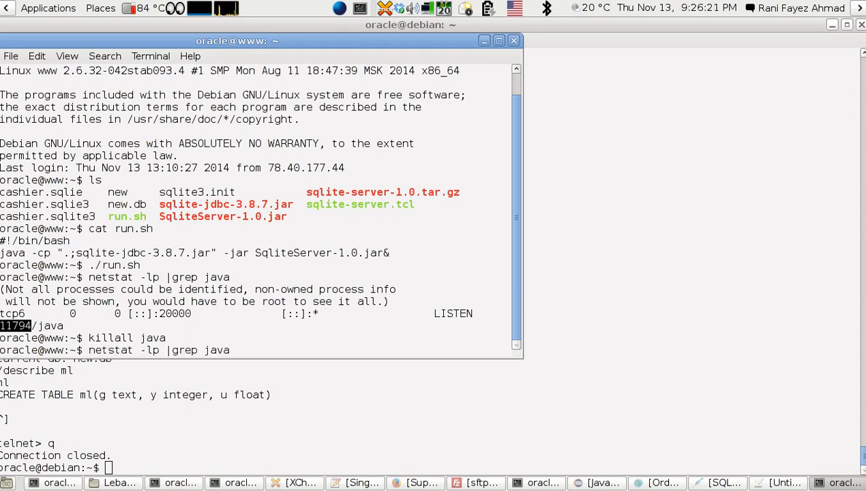
{"action": "key", "text": "Return"}
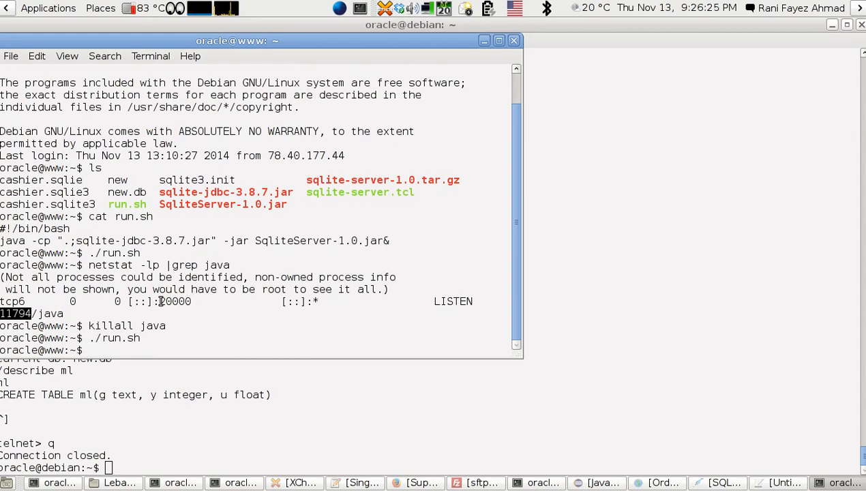
{"action": "double_click", "coordinate": [175, 302]}
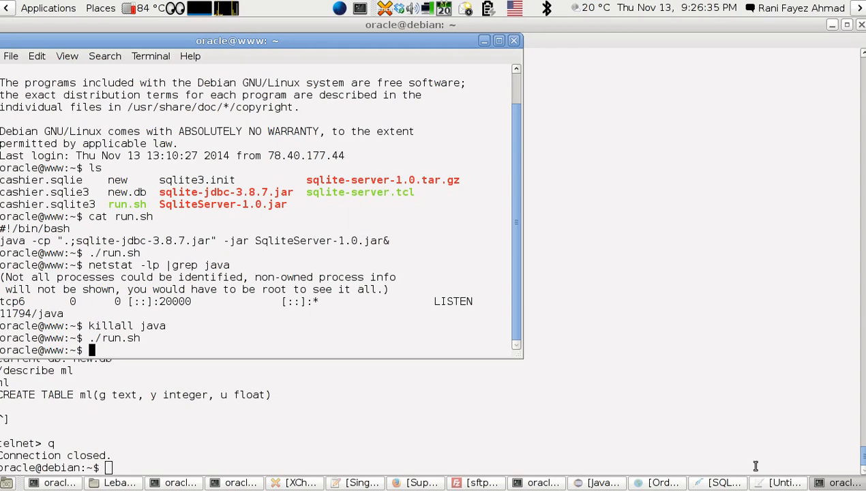
{"action": "mouse_move", "coordinate": [603, 482]}
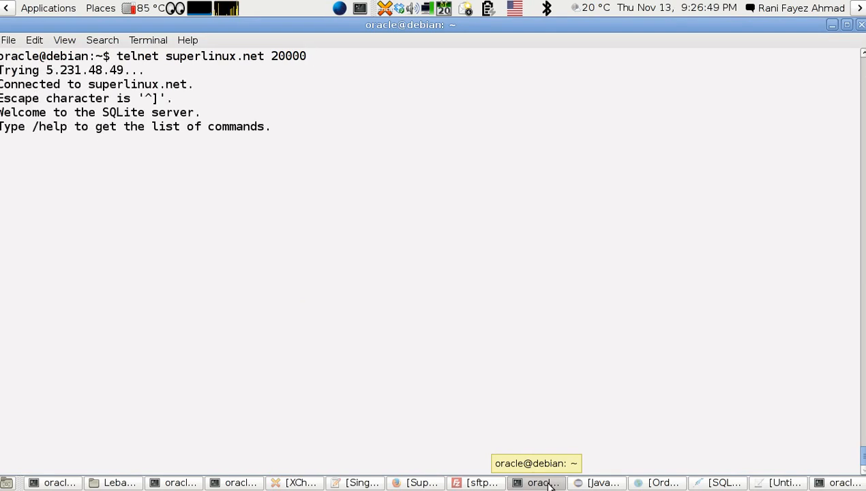
{"action": "mouse_move", "coordinate": [851, 158]}
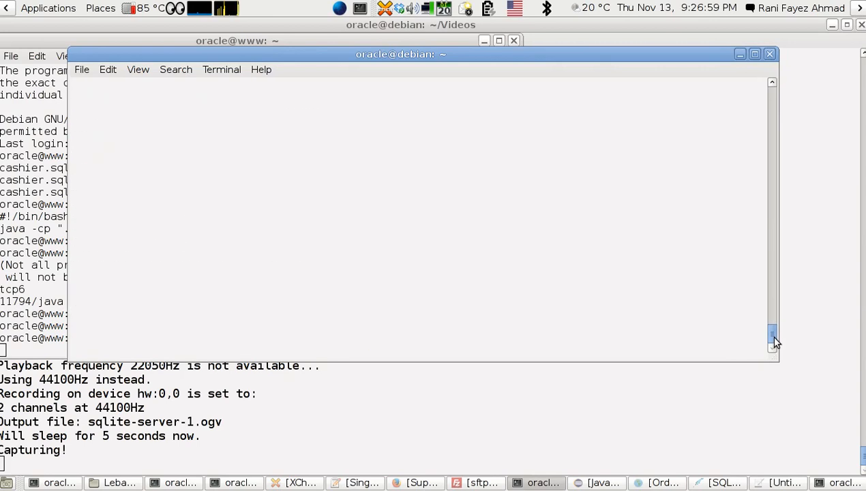
Run /help, then /db cashier.sqlite3 to make it the current database
{"action": "type", "text": "/help"}
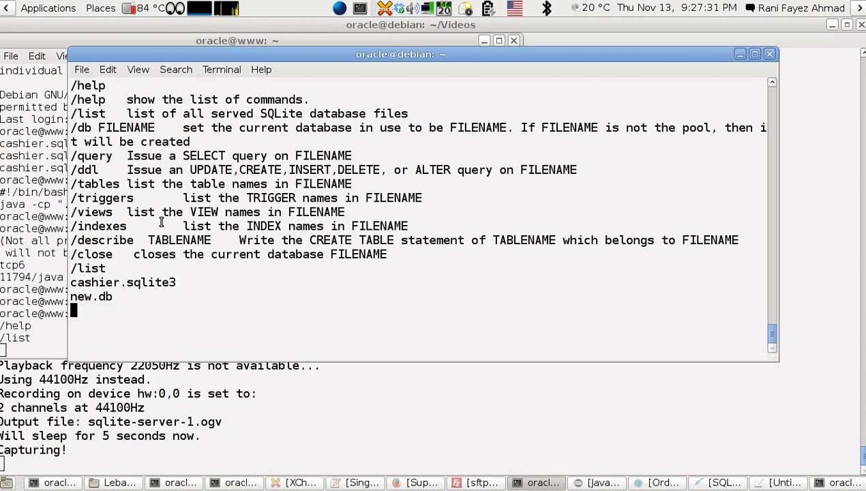
{"action": "type", "text": "/"}
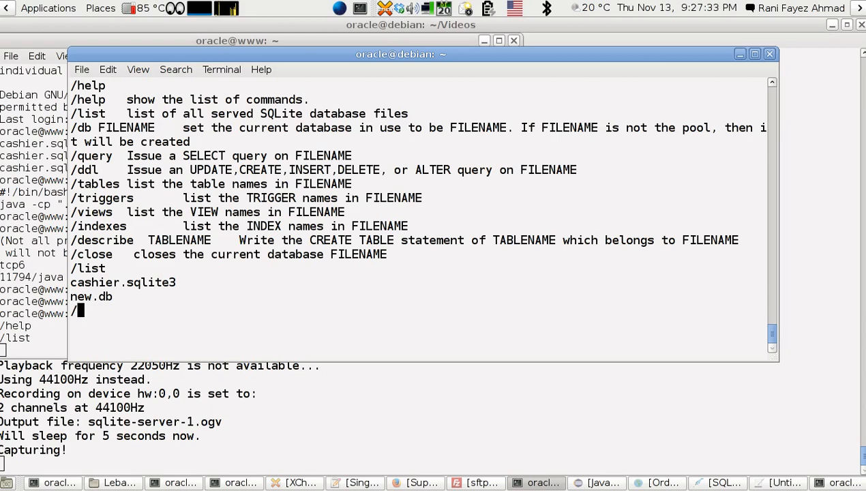
{"action": "type", "text": "db"}
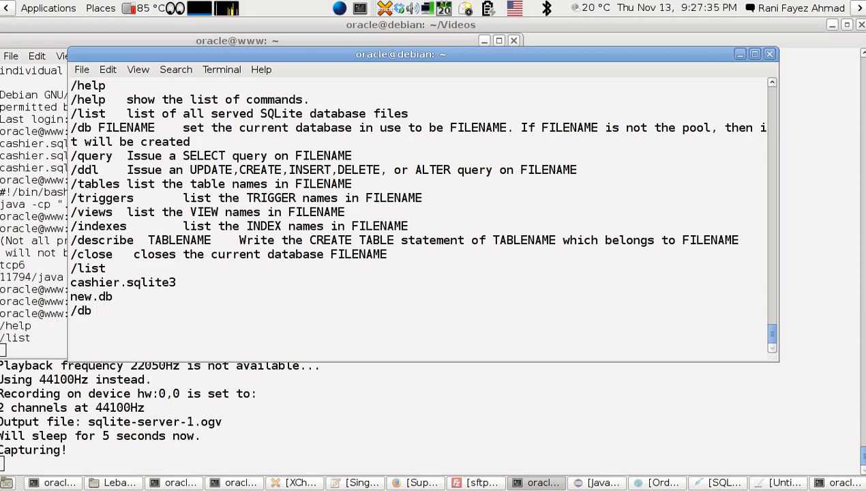
{"action": "type", "text": "ca"}
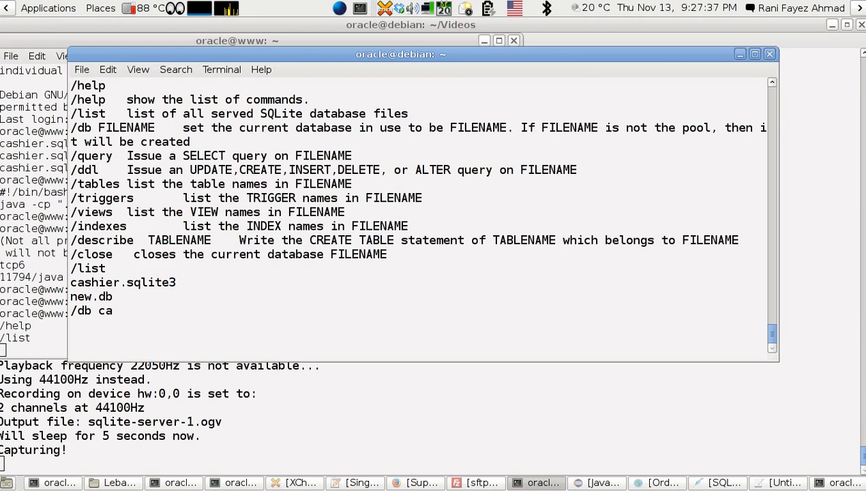
{"action": "type", "text": "shier"}
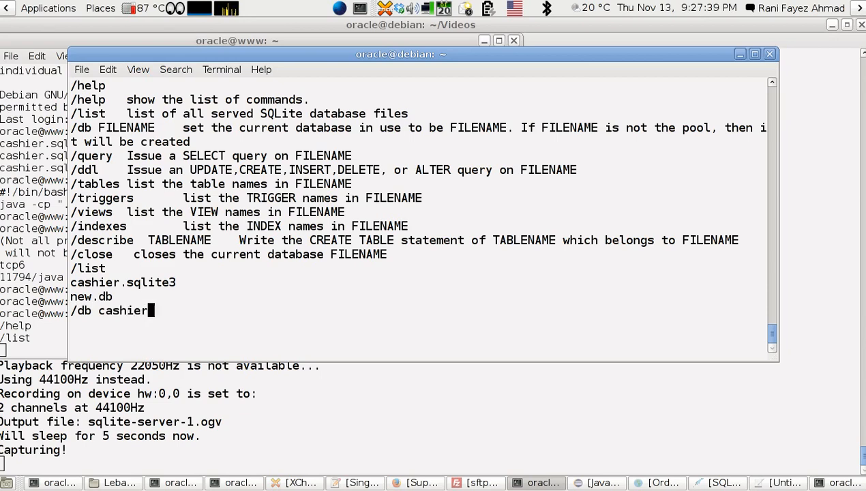
{"action": "type", "text": ".s"}
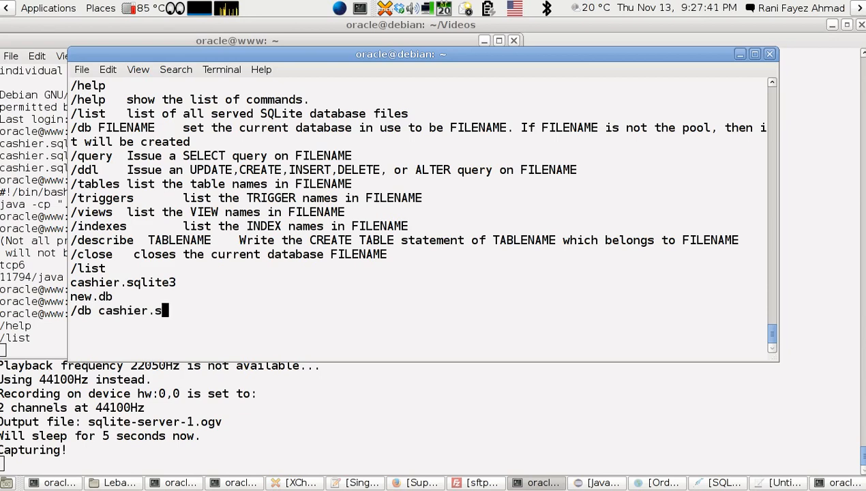
{"action": "type", "text": "qlite"}
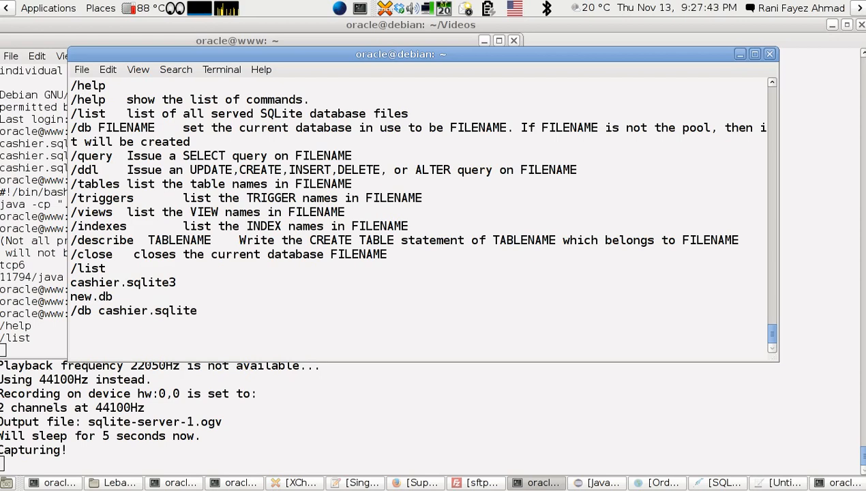
{"action": "type", "text": "3"}
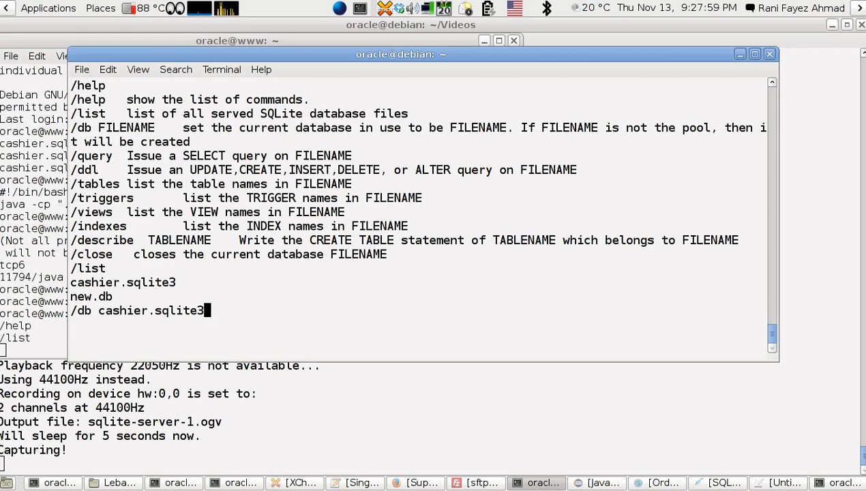
{"action": "key", "text": "Return"}
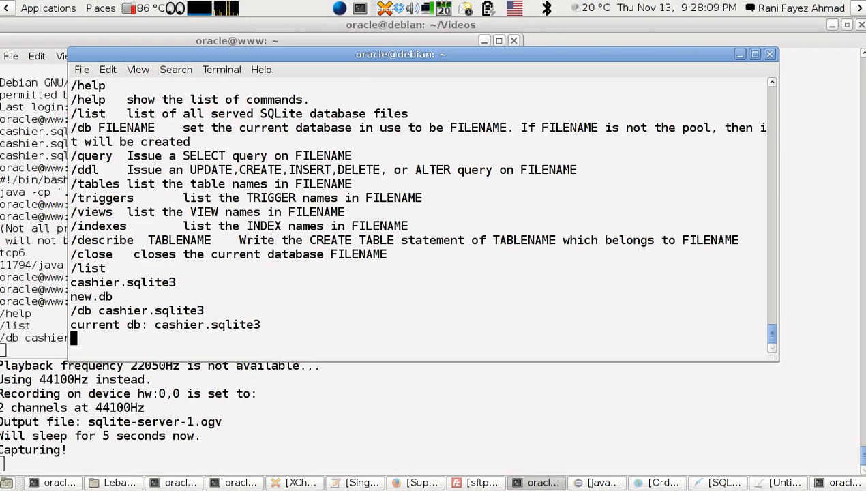
List the table names in cashier.sqlite3 with /tables
{"action": "type", "text": "/"}
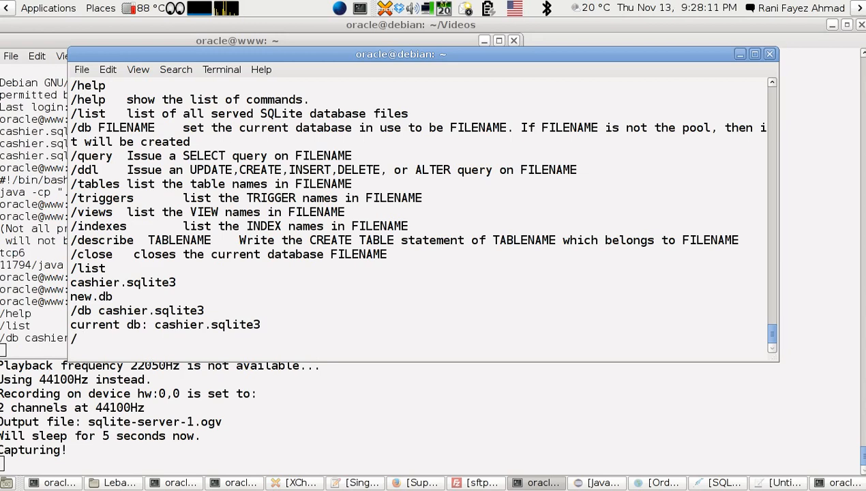
{"action": "type", "text": "/table"}
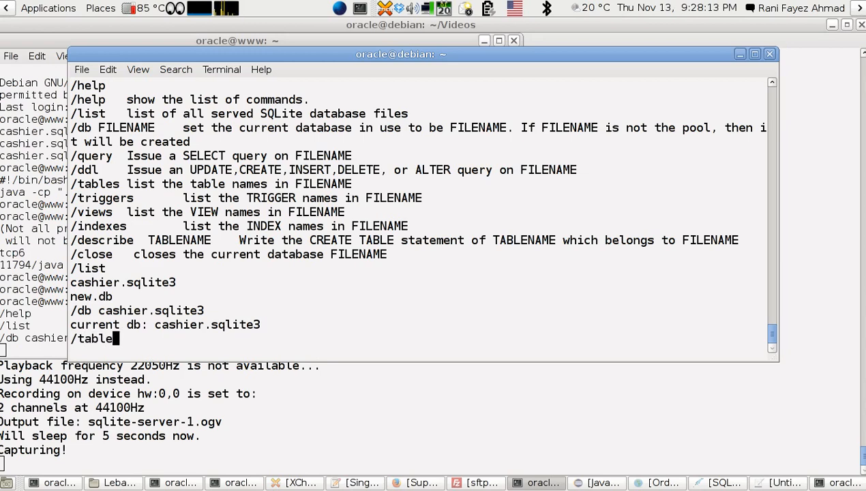
{"action": "key", "text": "Return"}
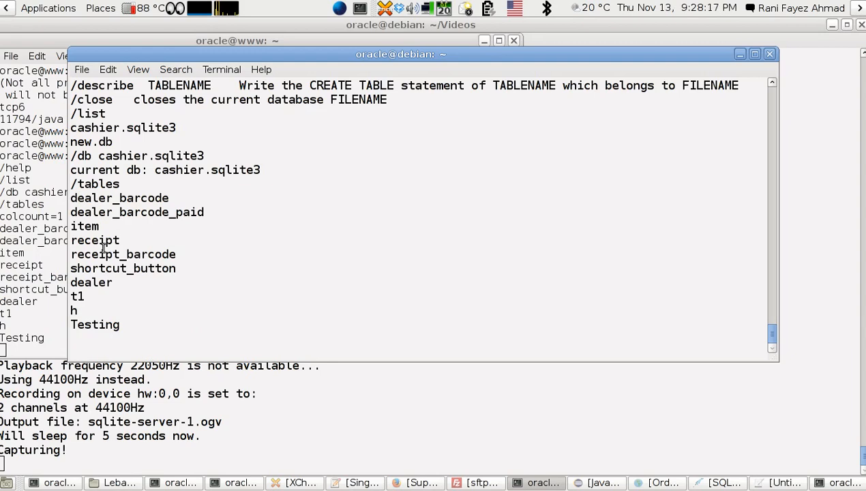
Enter /query select * from item limit 5 to fetch the first five item rows
{"action": "type", "text": "/"}
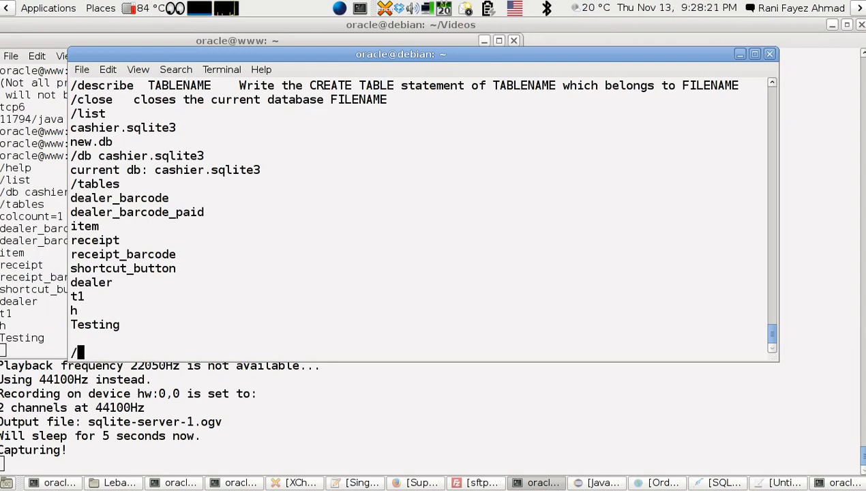
{"action": "type", "text": "query select * from i"}
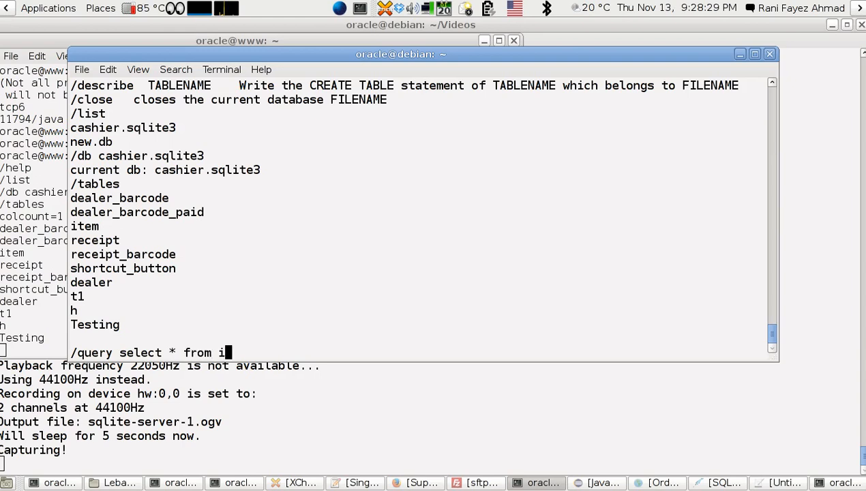
{"action": "type", "text": "tem l"}
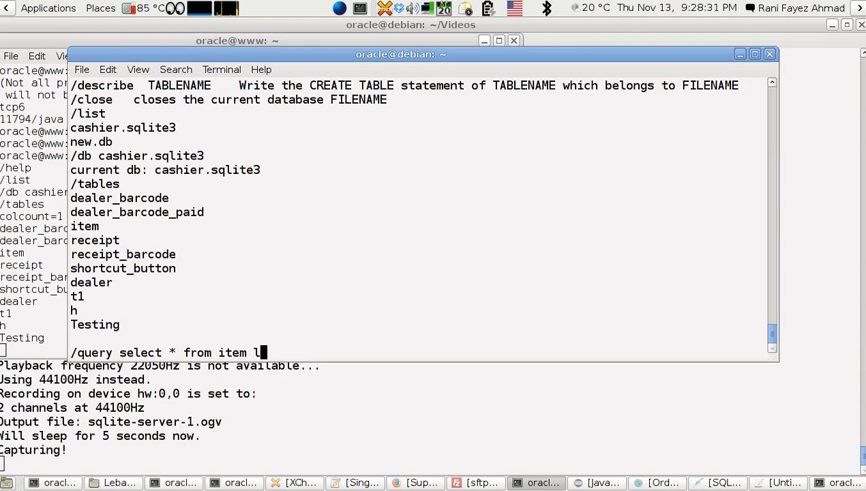
{"action": "type", "text": "imit"}
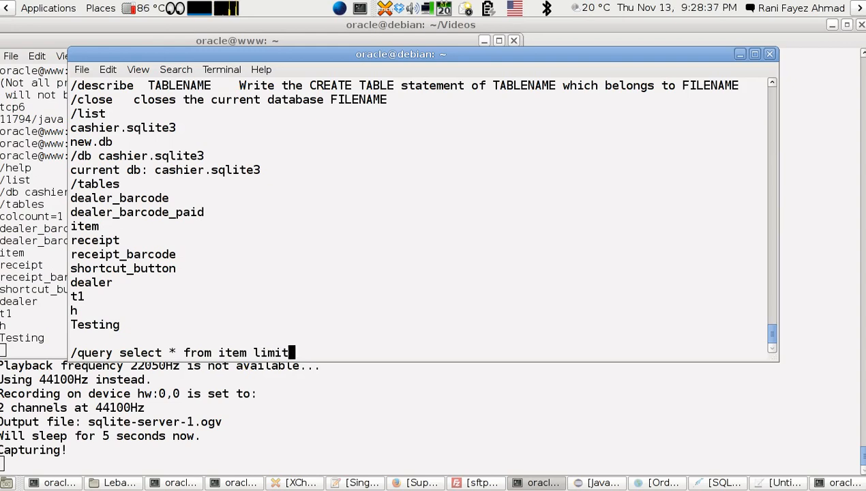
{"action": "type", "text": "5"}
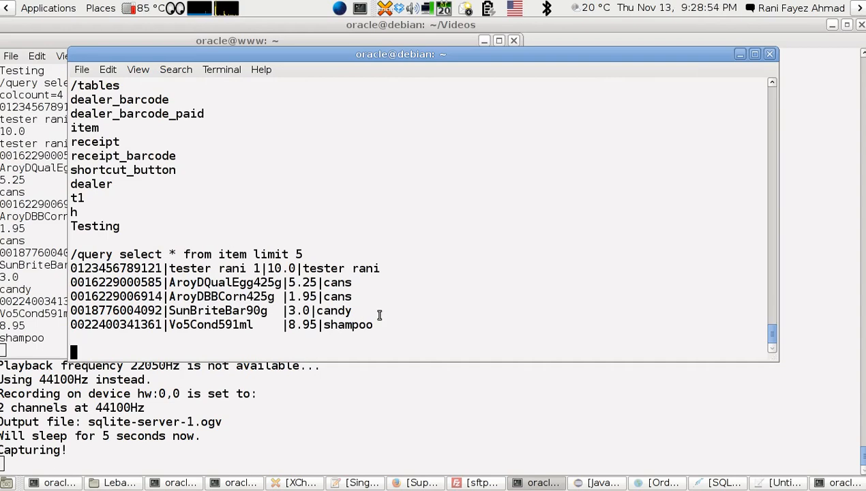
Run /describe item to print its CREATE TABLE statement
{"action": "type", "text": "/describe item"}
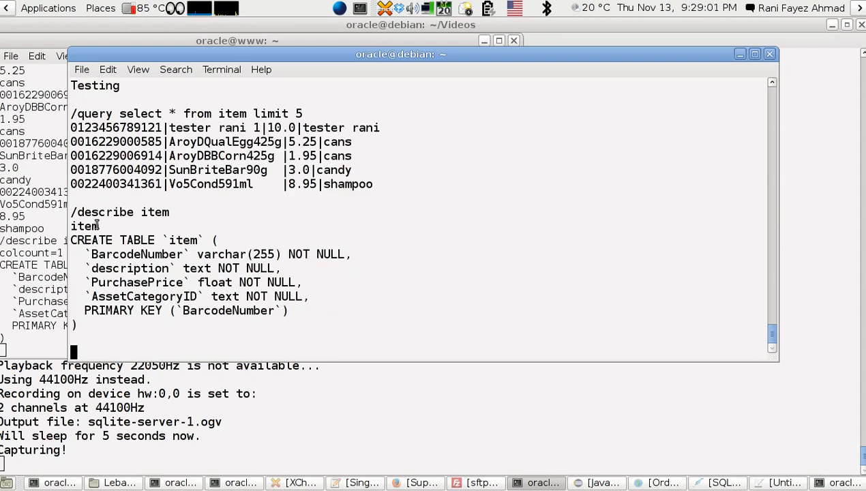
{"action": "mouse_move", "coordinate": [169, 255]}
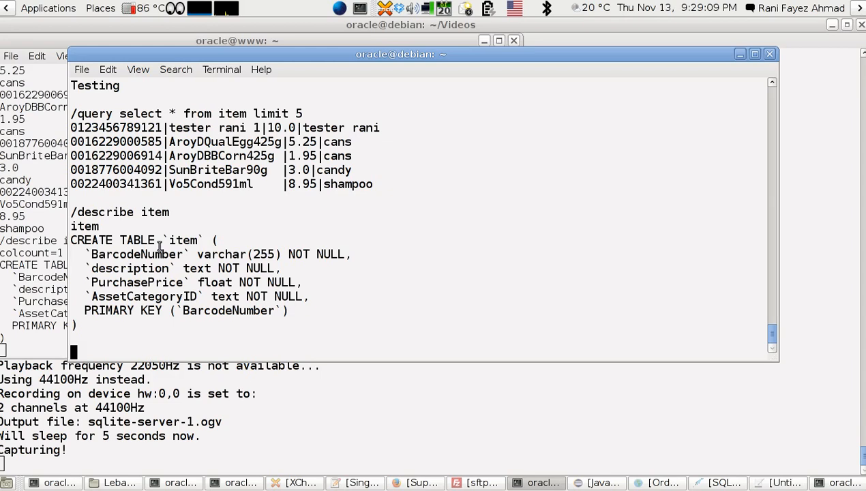
{"action": "mouse_move", "coordinate": [477, 325]}
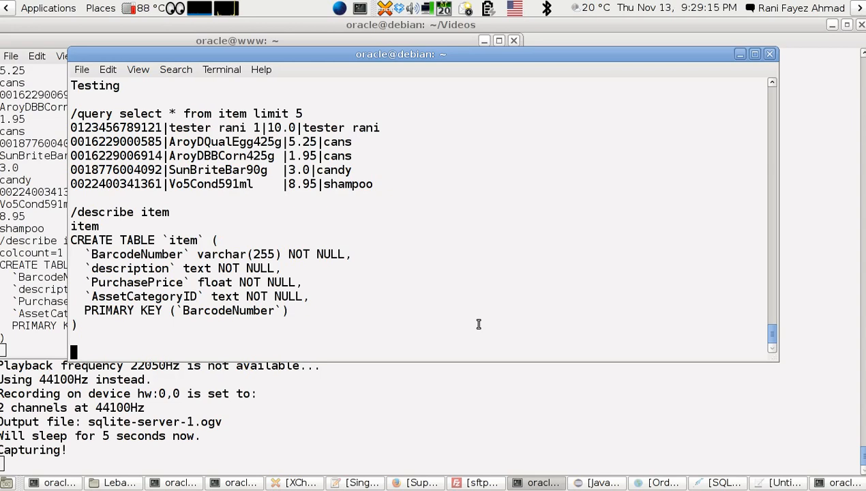
Run /ddl create table new (f1 integer, f2 text)
{"action": "type", "text": "/"}
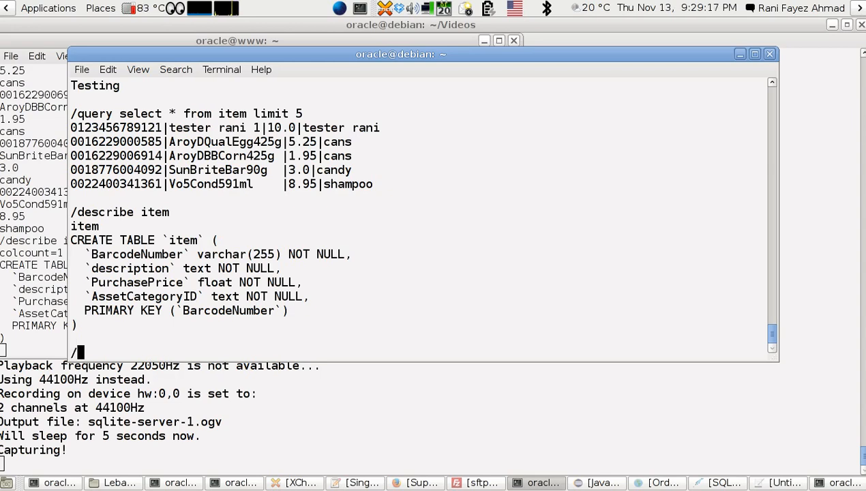
{"action": "type", "text": "ddl c"}
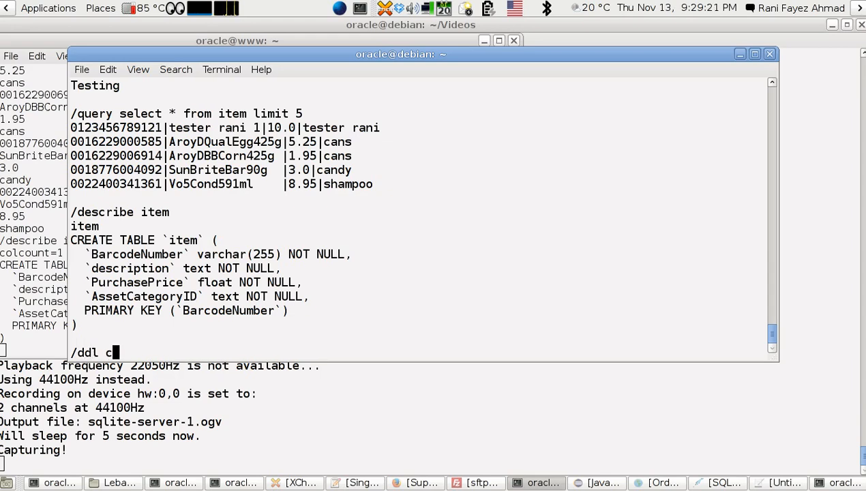
{"action": "type", "text": "reate"}
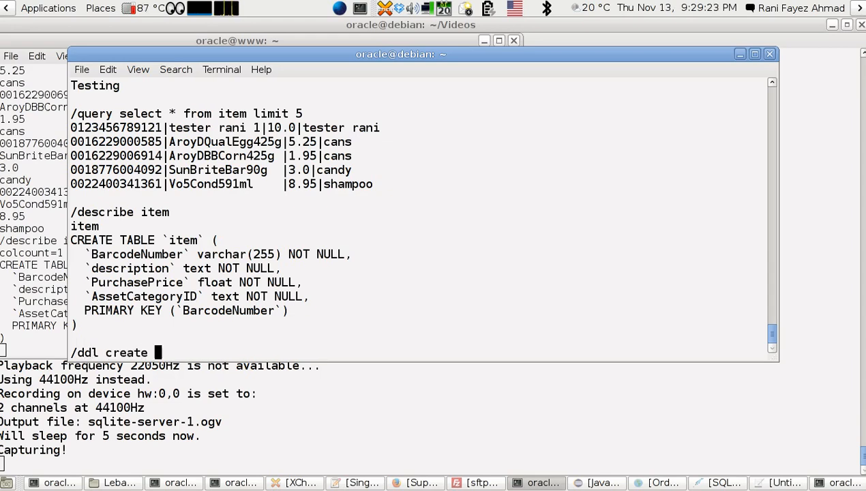
{"action": "type", "text": "table"}
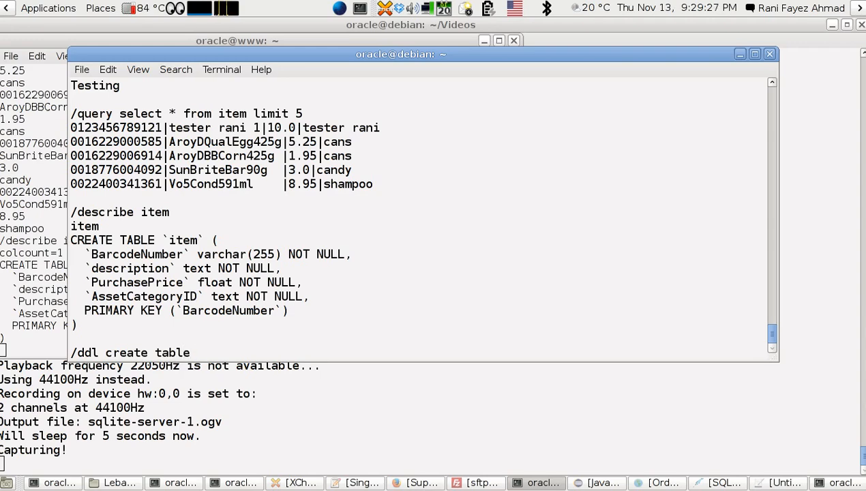
{"action": "type", "text": "new"}
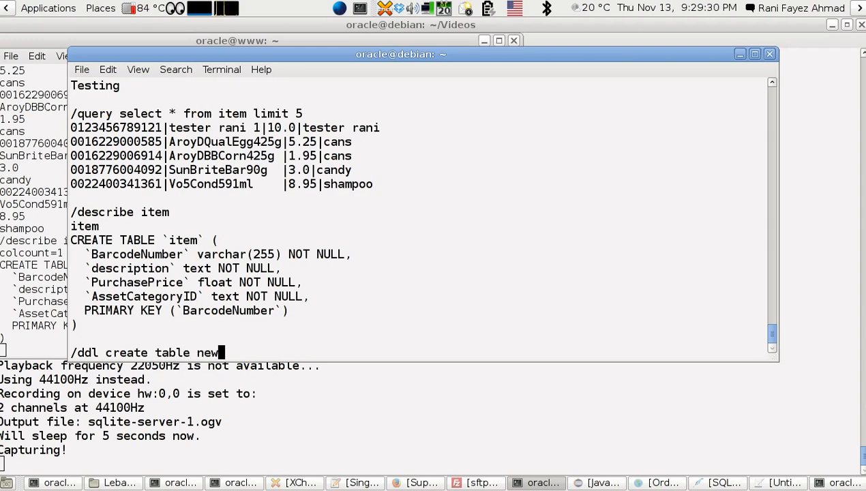
{"action": "type", "text": "("}
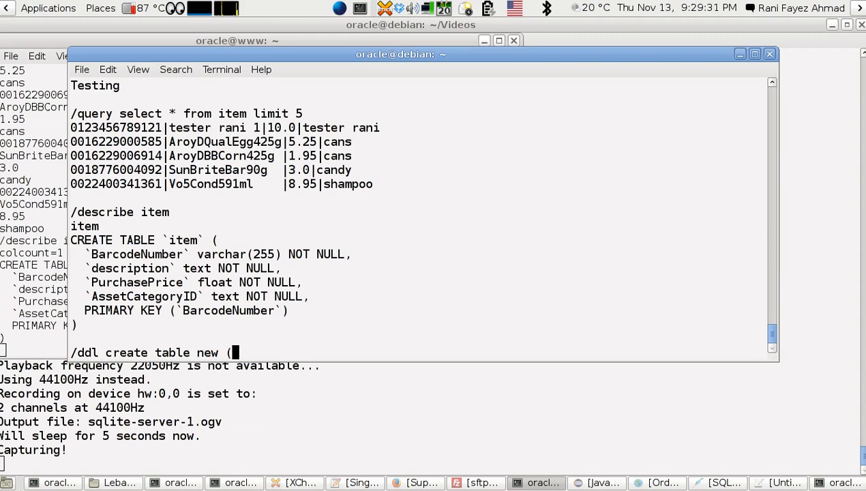
{"action": "type", "text": "f1"}
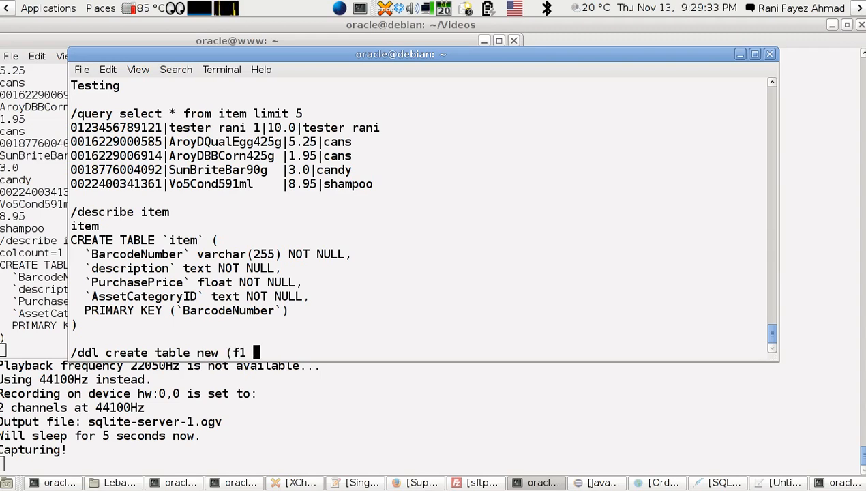
{"action": "type", "text": "integer"}
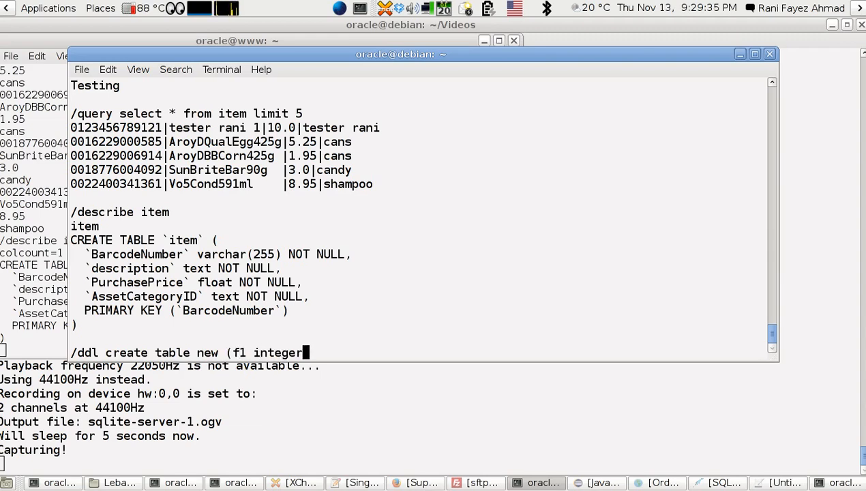
{"action": "type", "text": ", f2"}
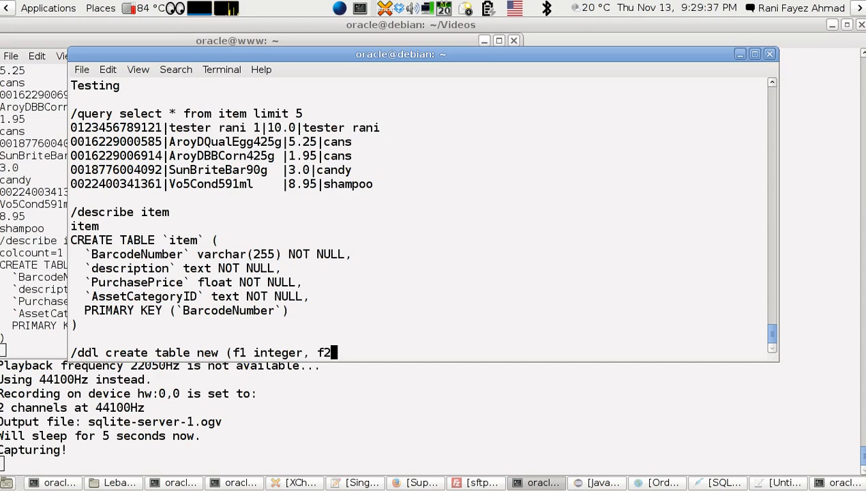
{"action": "type", "text": "text"}
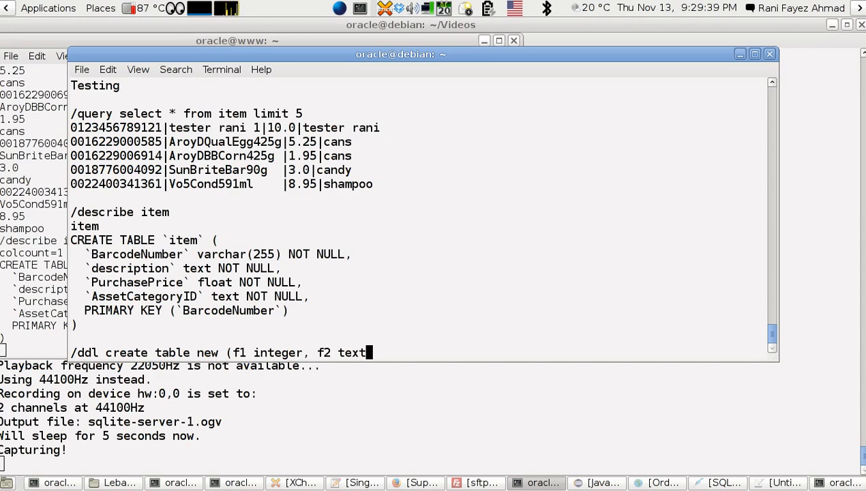
{"action": "type", "text": ")"}
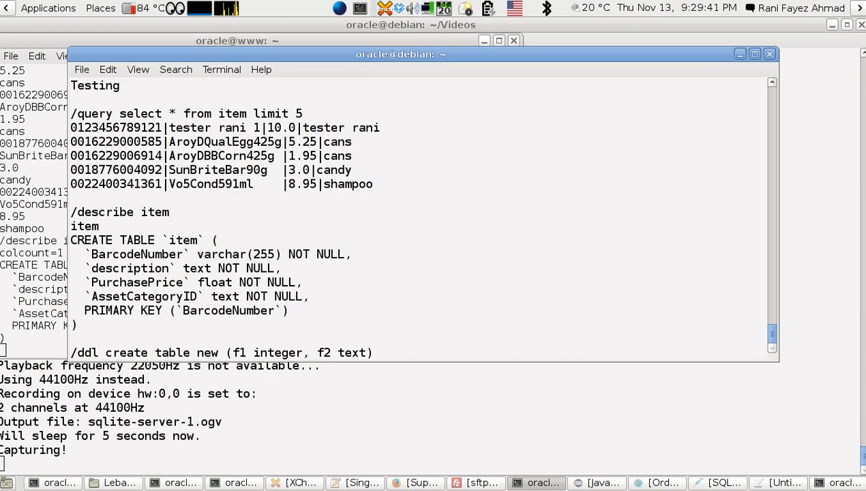
Run /tables to confirm new appears in the listing and highlight it
{"action": "scroll", "scroll_direction": "down", "scroll_amount": 3}
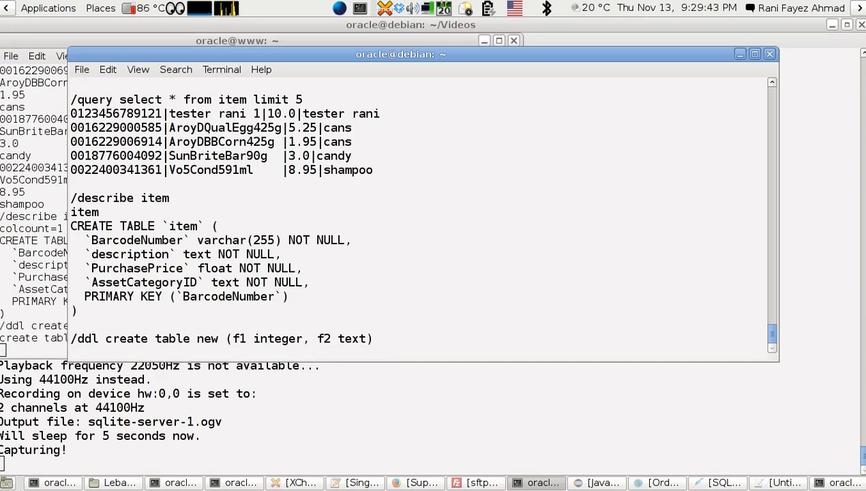
{"action": "type", "text": "/t"}
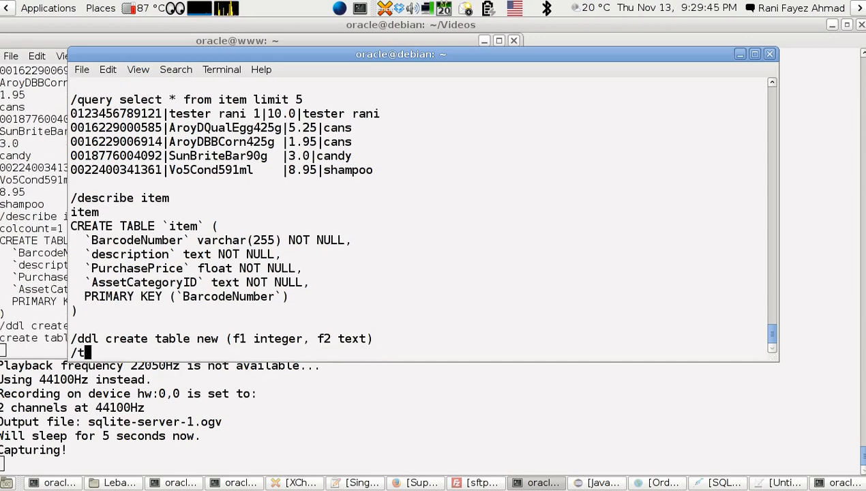
{"action": "type", "text": "ables"}
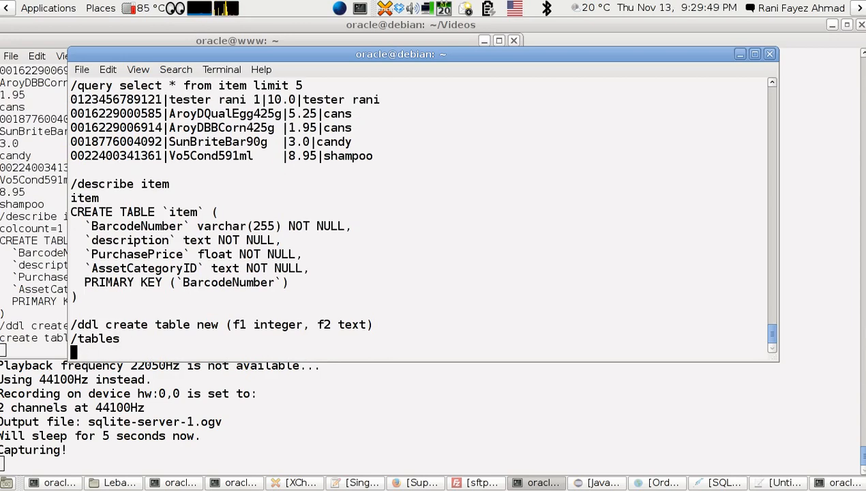
{"action": "key", "text": "Return"}
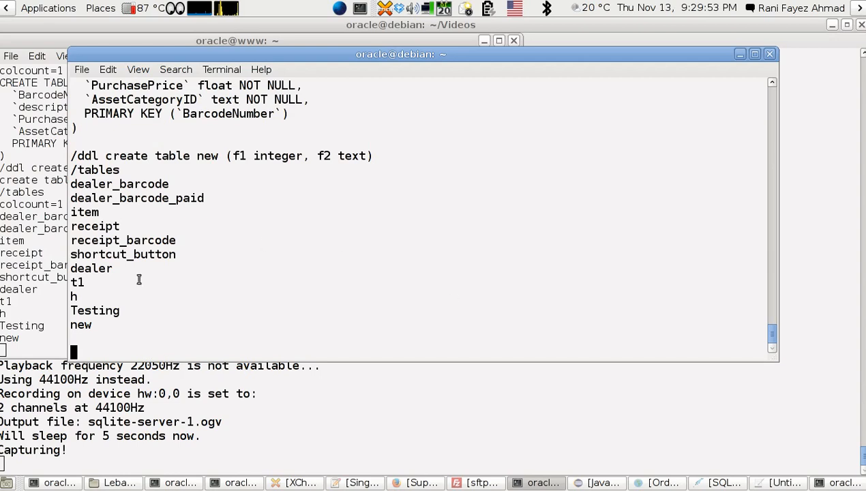
{"action": "double_click", "coordinate": [80, 324]}
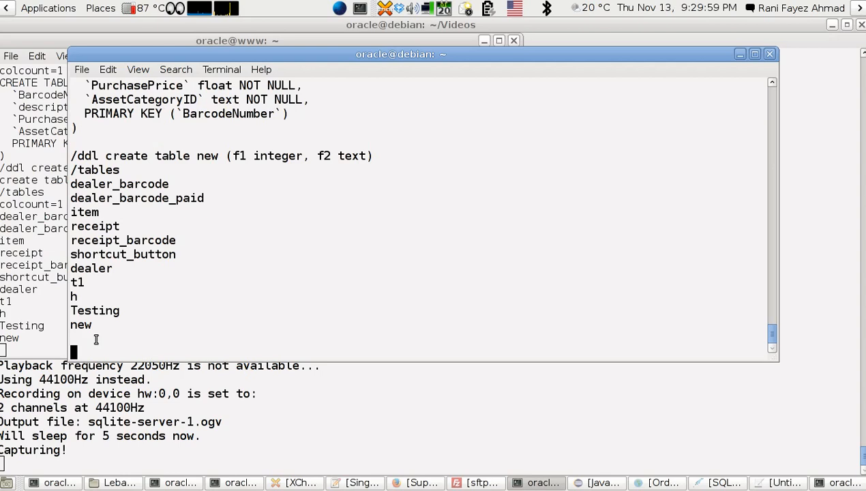
{"action": "type", "text": "/"}
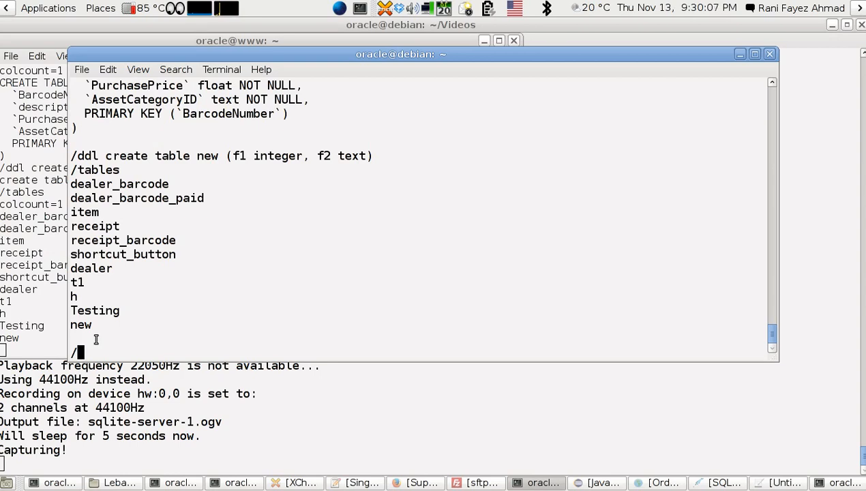
Submit /ddl insert into new values (1,'name'),(2,'people'),(3,'car') to the server
{"action": "type", "text": "ddl"}
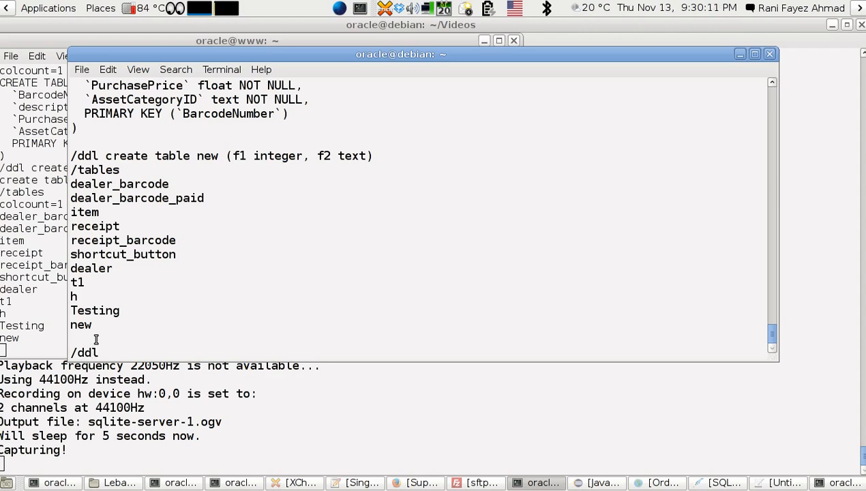
{"action": "type", "text": "insert into new"}
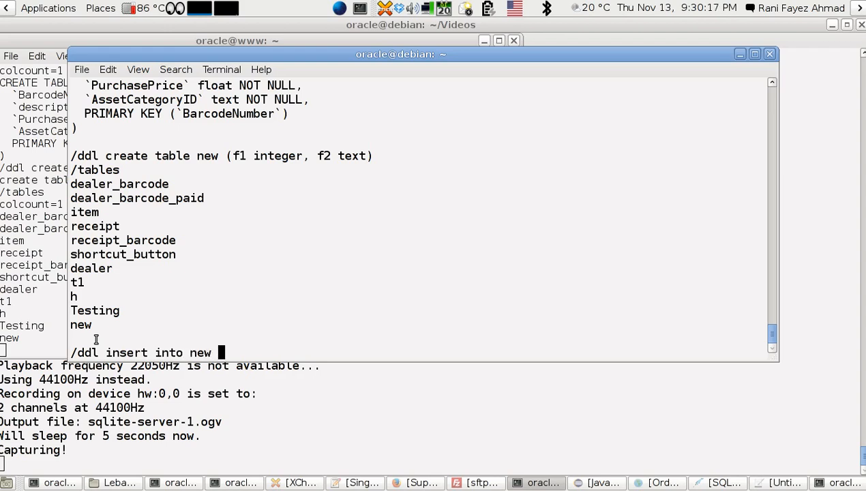
{"action": "type", "text": "value"}
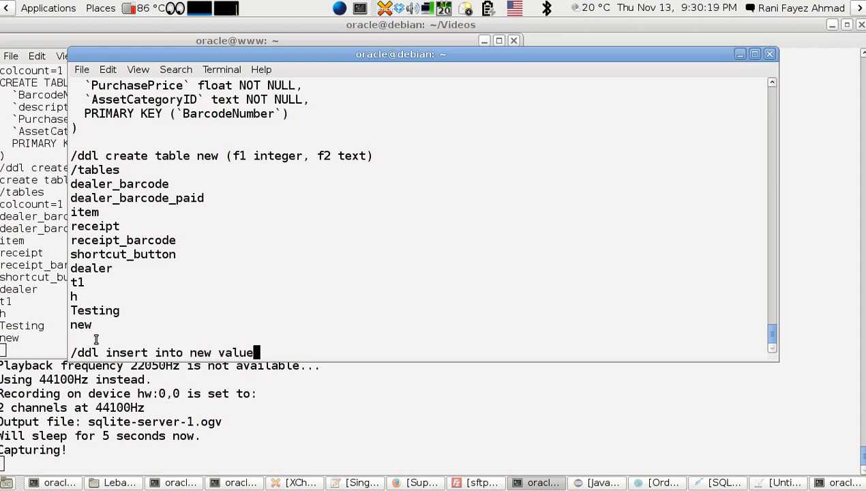
{"action": "type", "text": "s"}
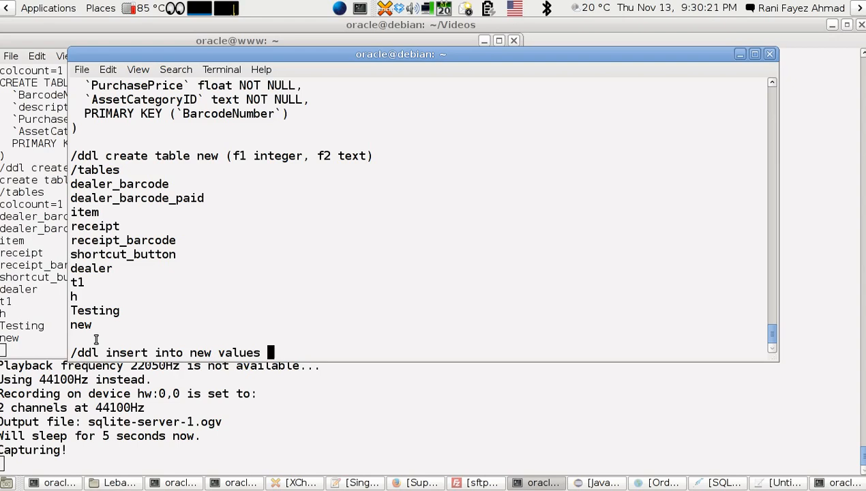
{"action": "type", "text": "(1"}
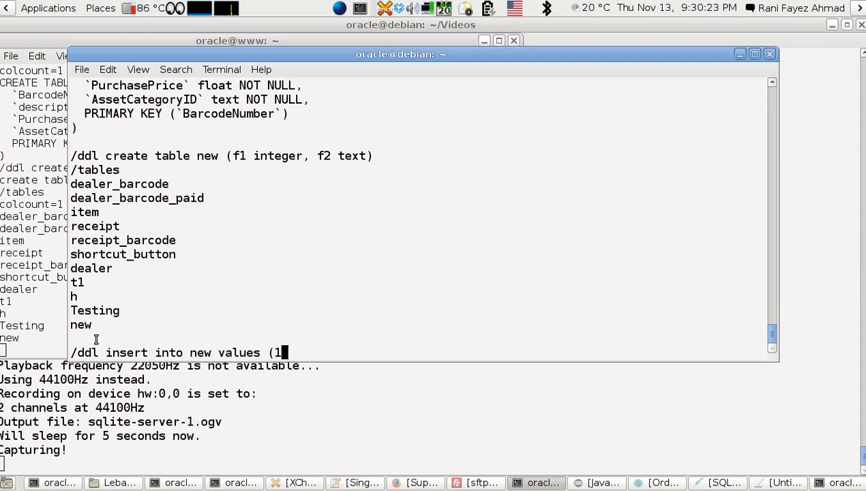
{"action": "type", "text": ",'"}
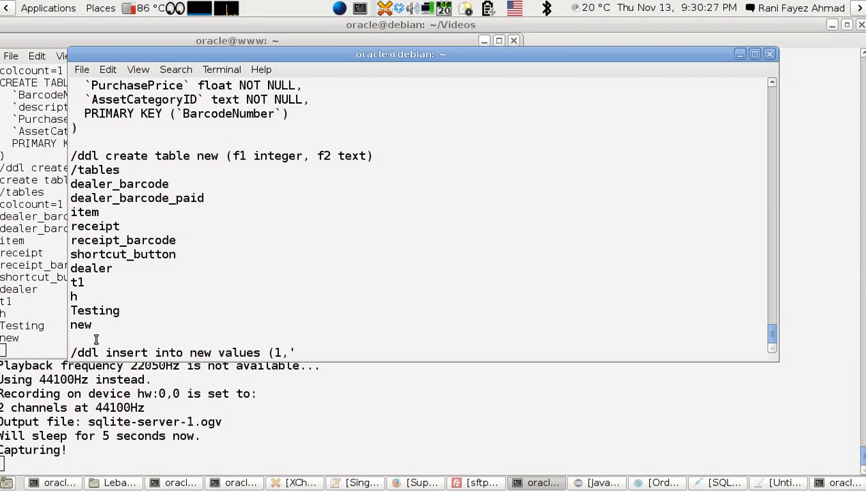
{"action": "type", "text": "name"}
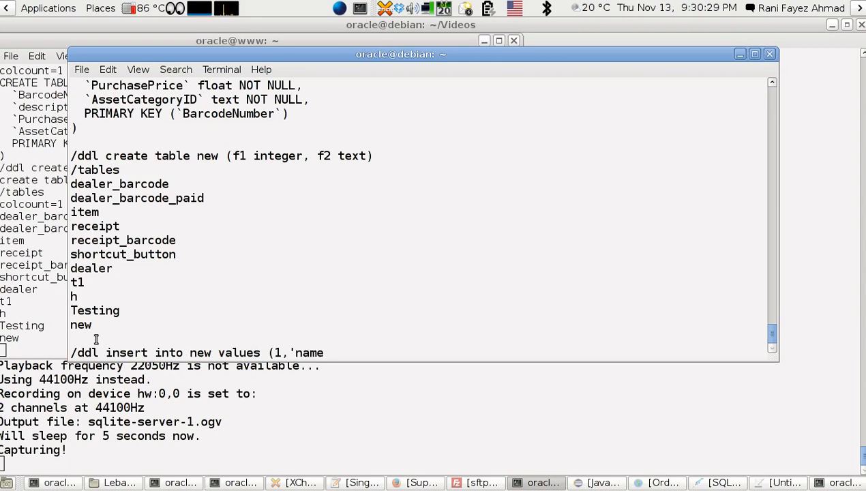
{"action": "type", "text": "')"}
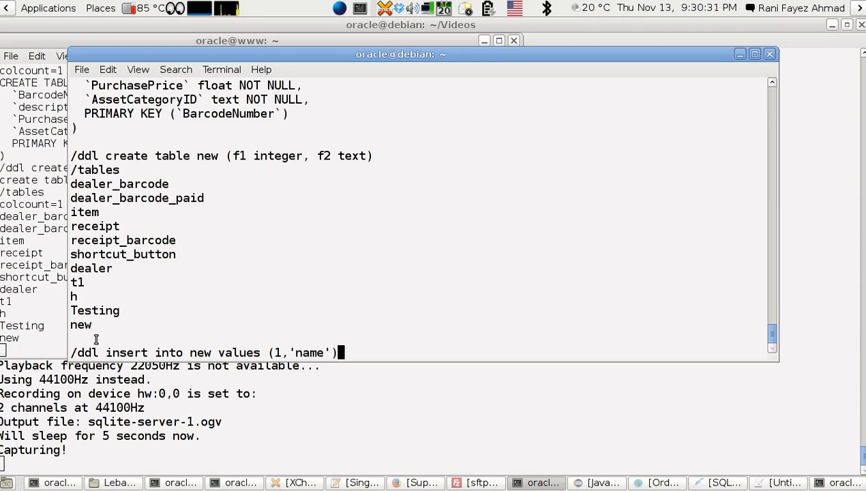
{"action": "type", "text": ",(2"}
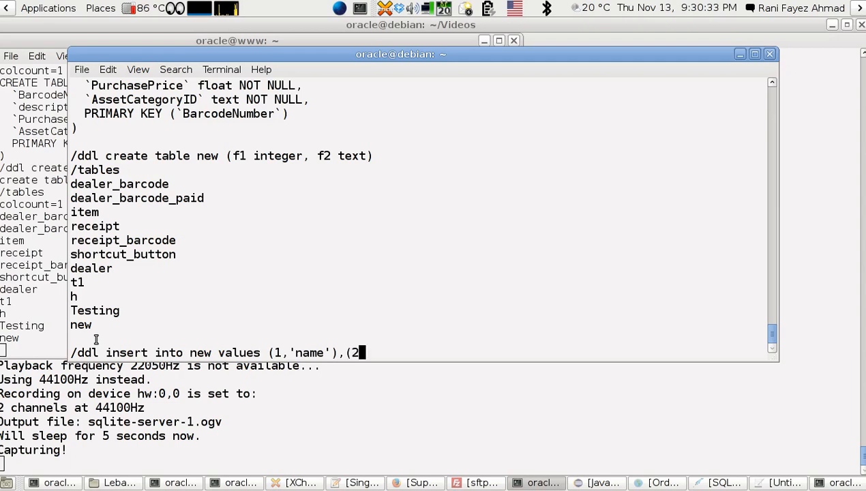
{"action": "type", "text": ","}
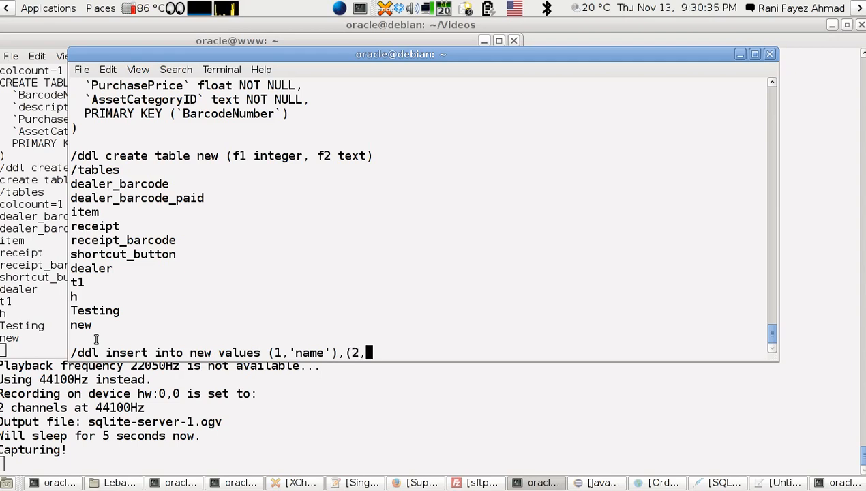
{"action": "type", "text": "'"}
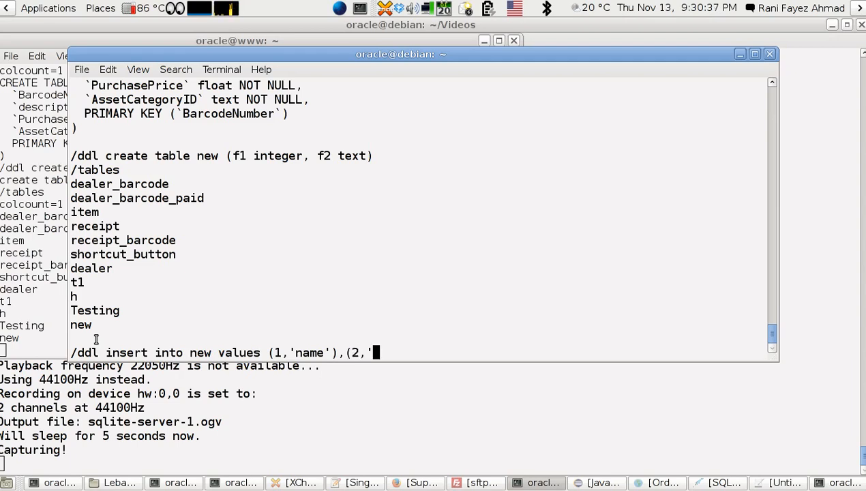
{"action": "type", "text": "peo"}
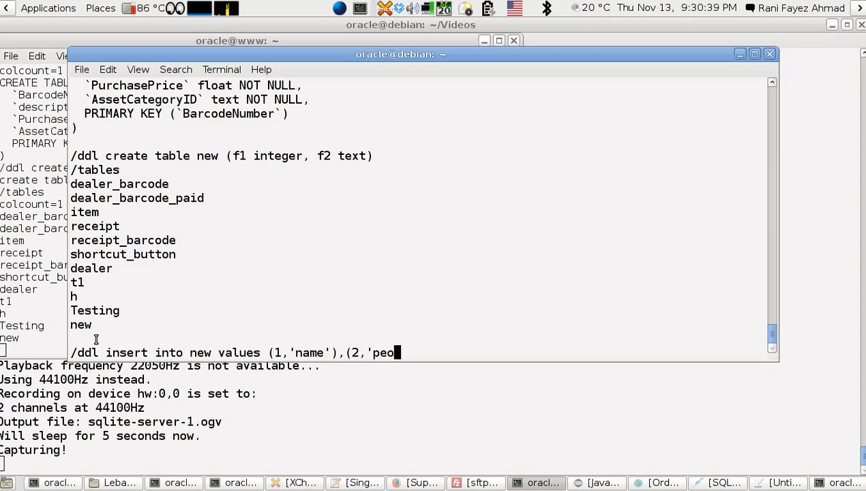
{"action": "type", "text": "ple"}
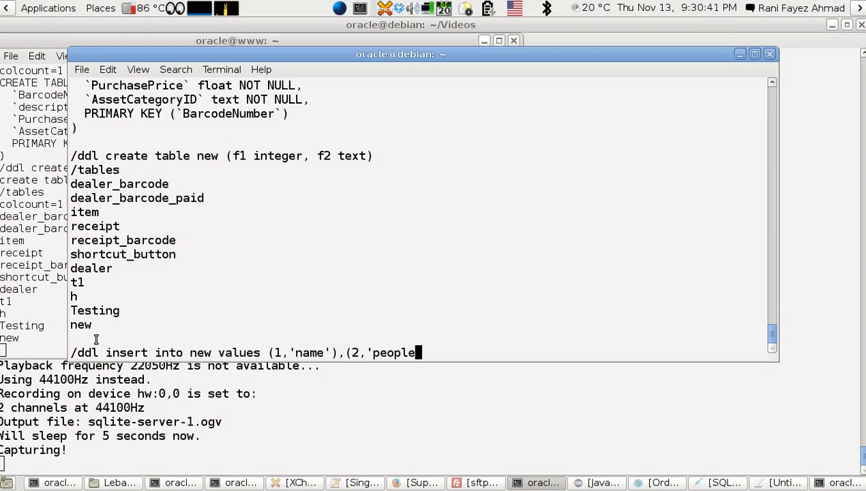
{"action": "type", "text": "')"}
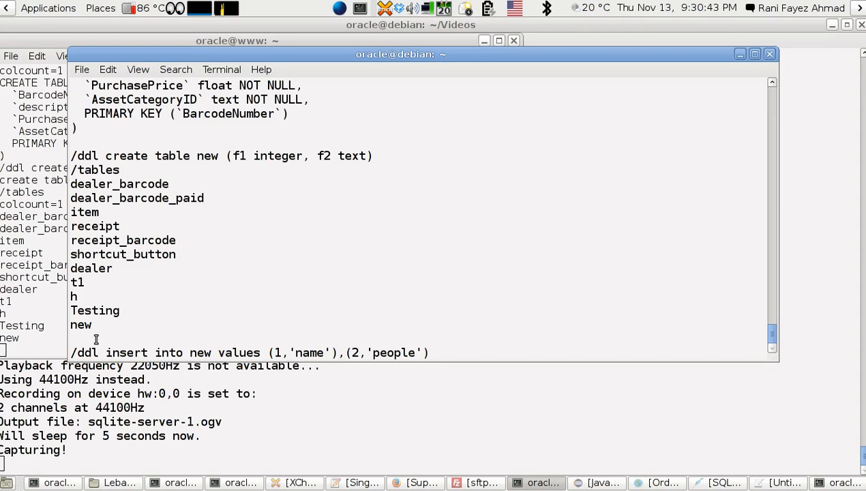
{"action": "type", "text": "("}
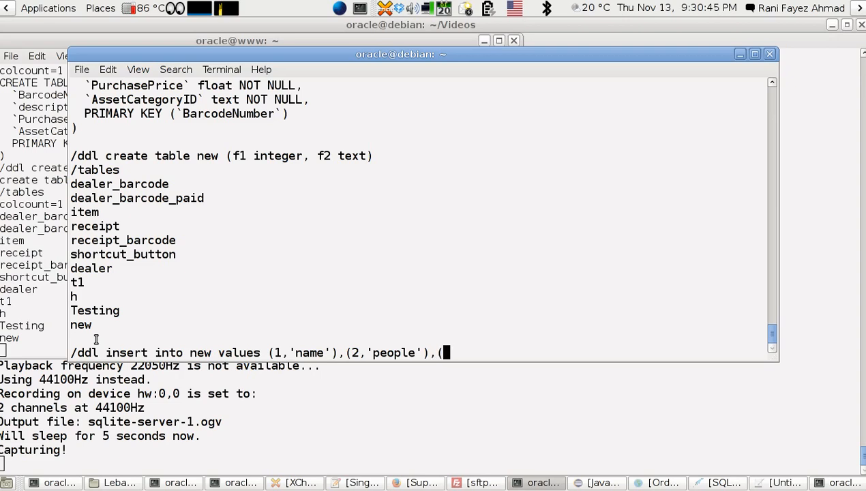
{"action": "type", "text": "3,"}
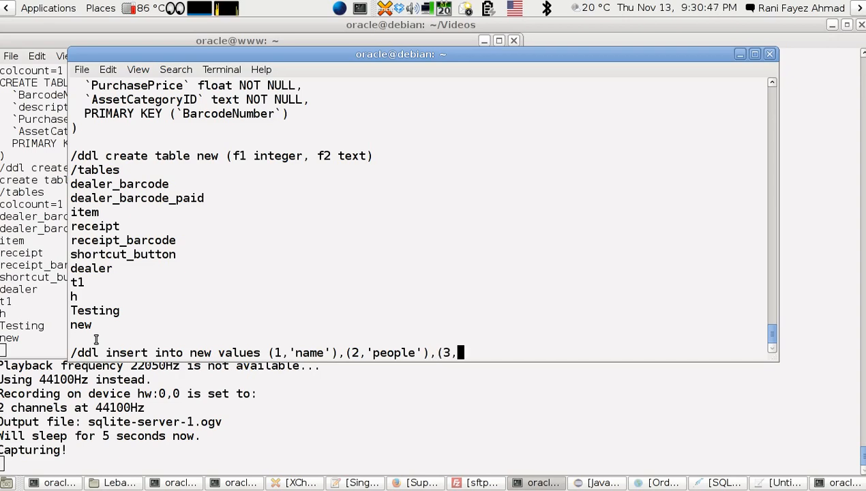
{"action": "type", "text": "'ca"}
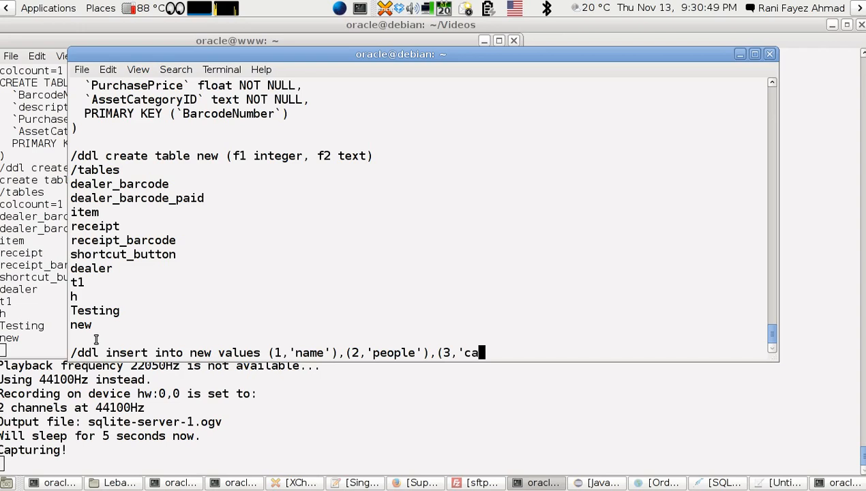
{"action": "type", "text": "r"}
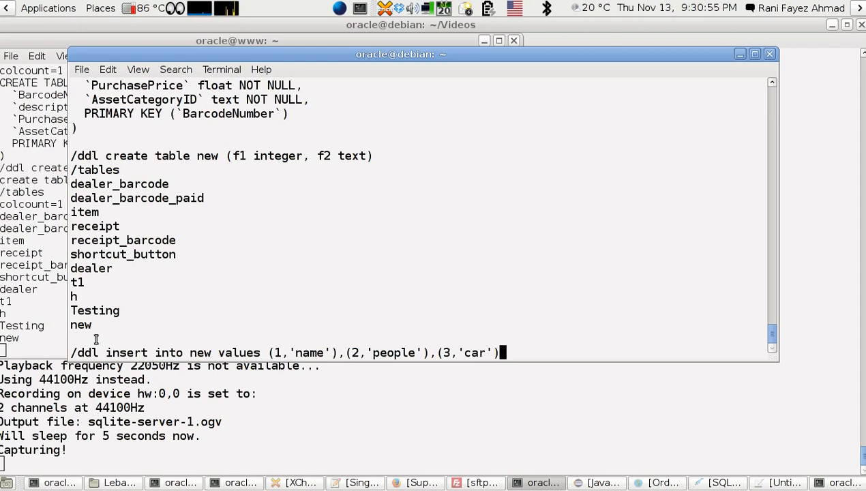
{"action": "key", "text": "Return"}
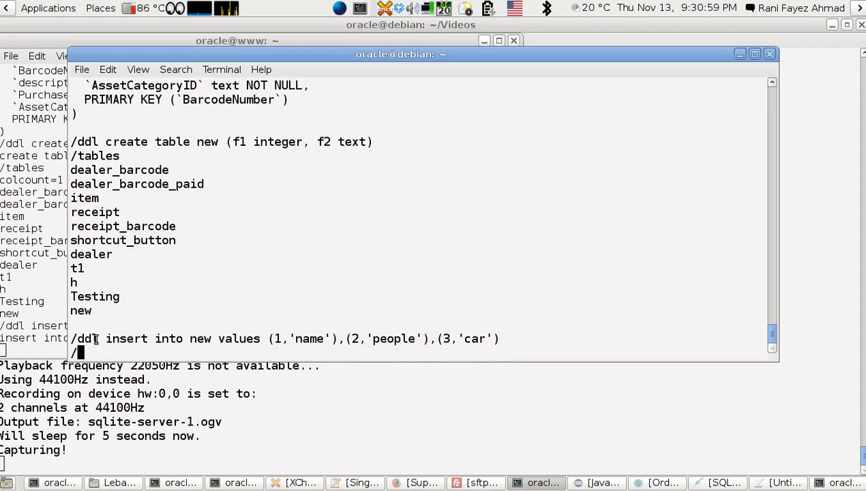
Run /query select * from new, returning rows 1|name, 2|people, 3|car
{"action": "type", "text": "query"}
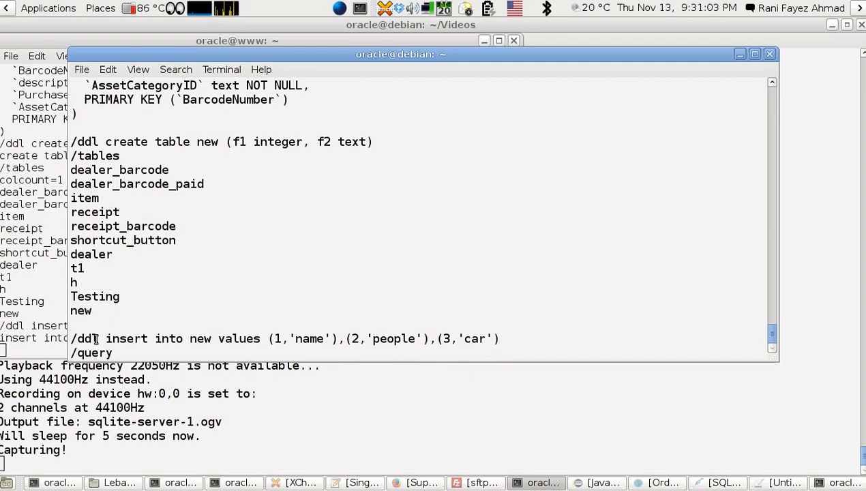
{"action": "type", "text": "q"}
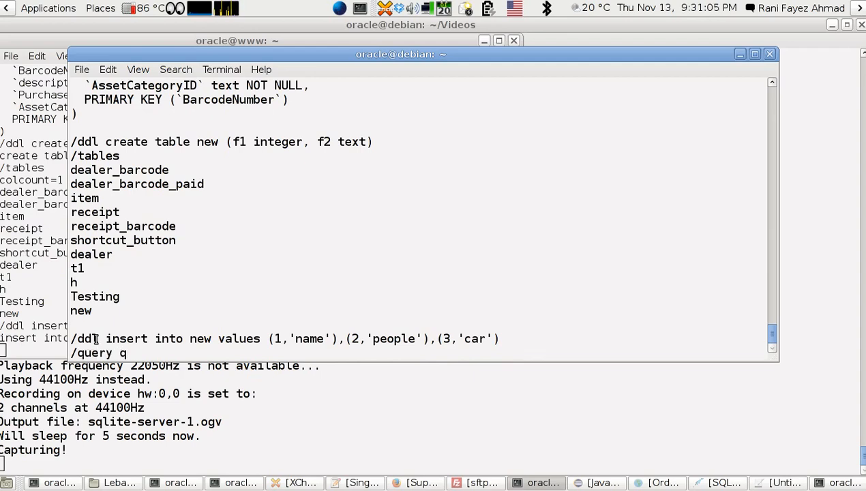
{"action": "type", "text": "select * from"}
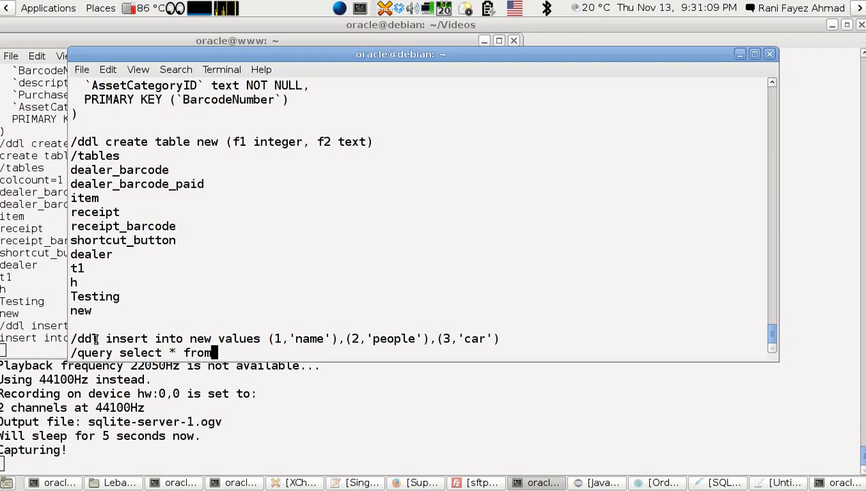
{"action": "type", "text": "new"}
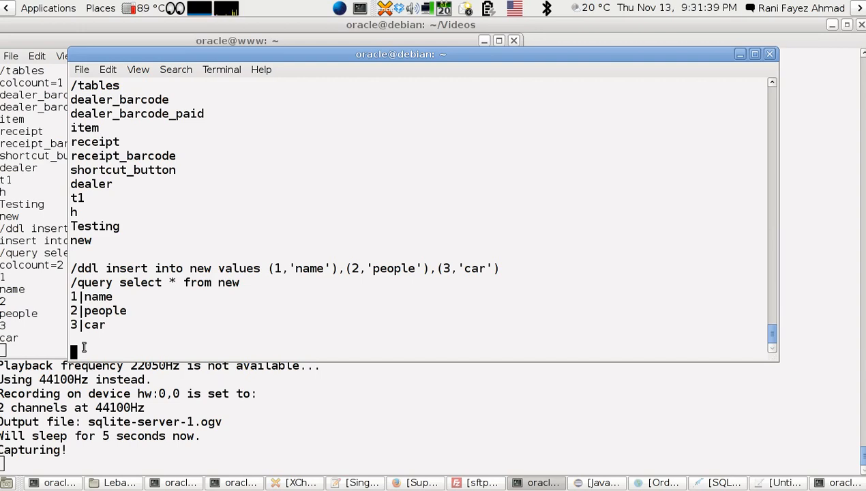
Issue /close on cashier.sqlite3, then quit telnet with q back to the shell prompt
{"action": "type", "text": "/clos"}
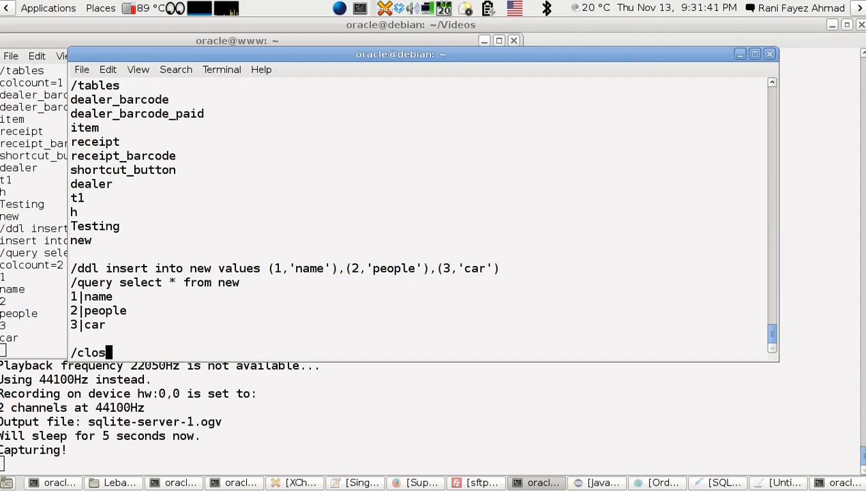
{"action": "type", "text": "e"}
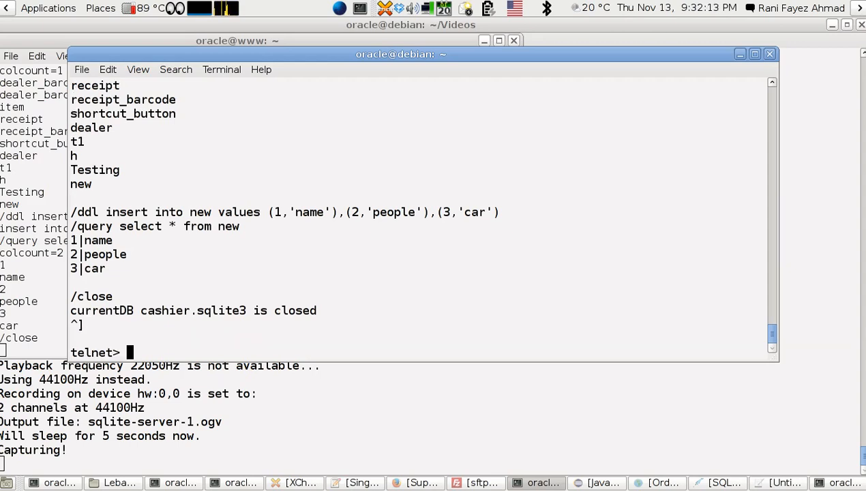
{"action": "type", "text": "q"}
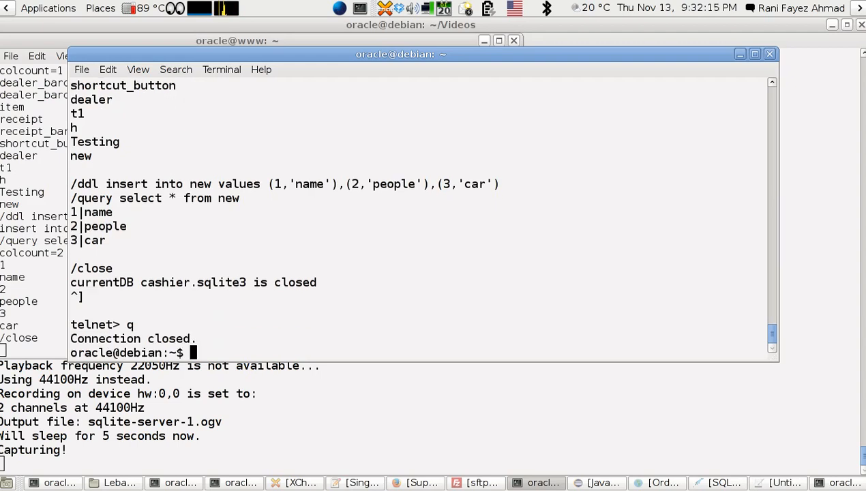